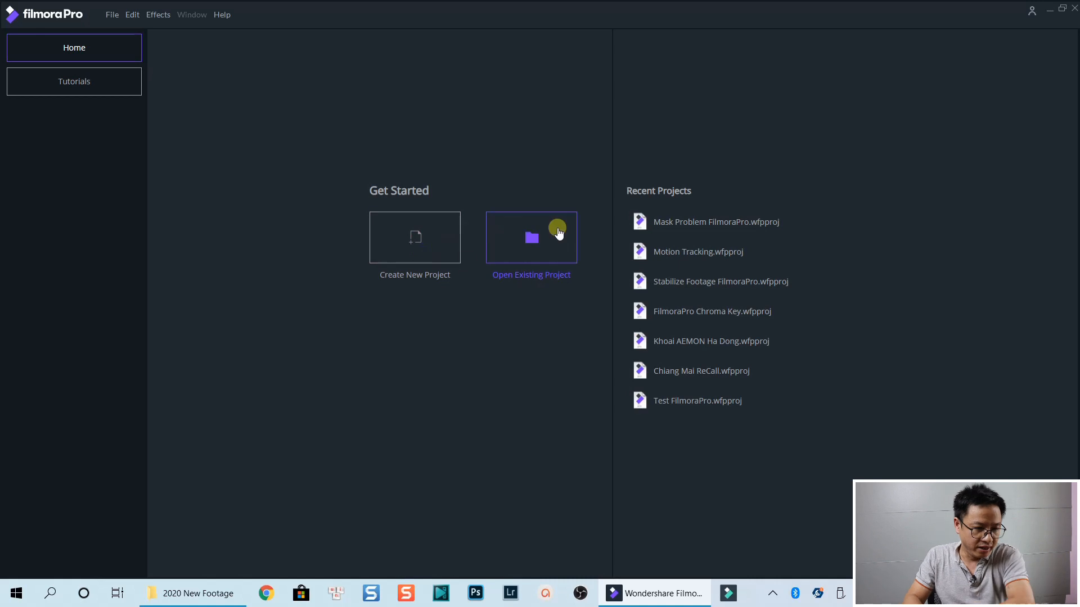
mouse_move(440, 247)
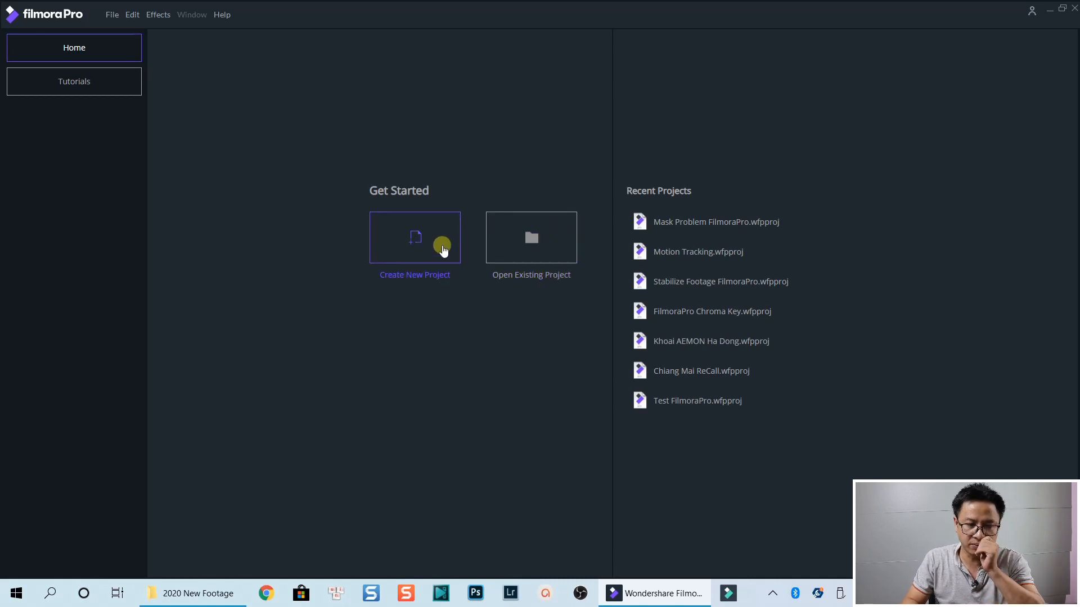
mouse_move(415, 256)
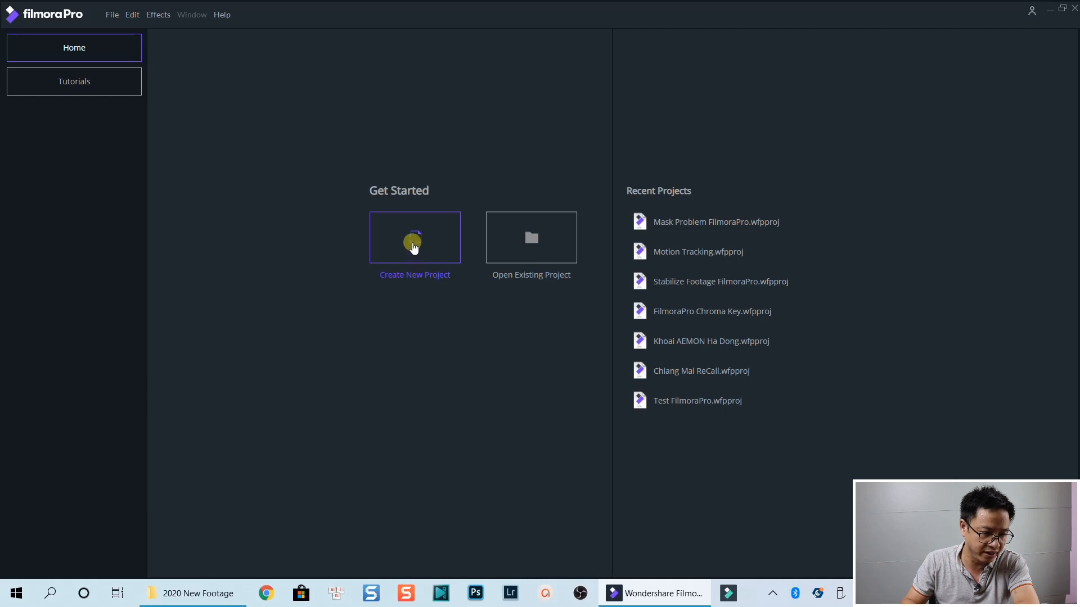
Step: Start a new project from the Get Started screen
left_click(415, 237)
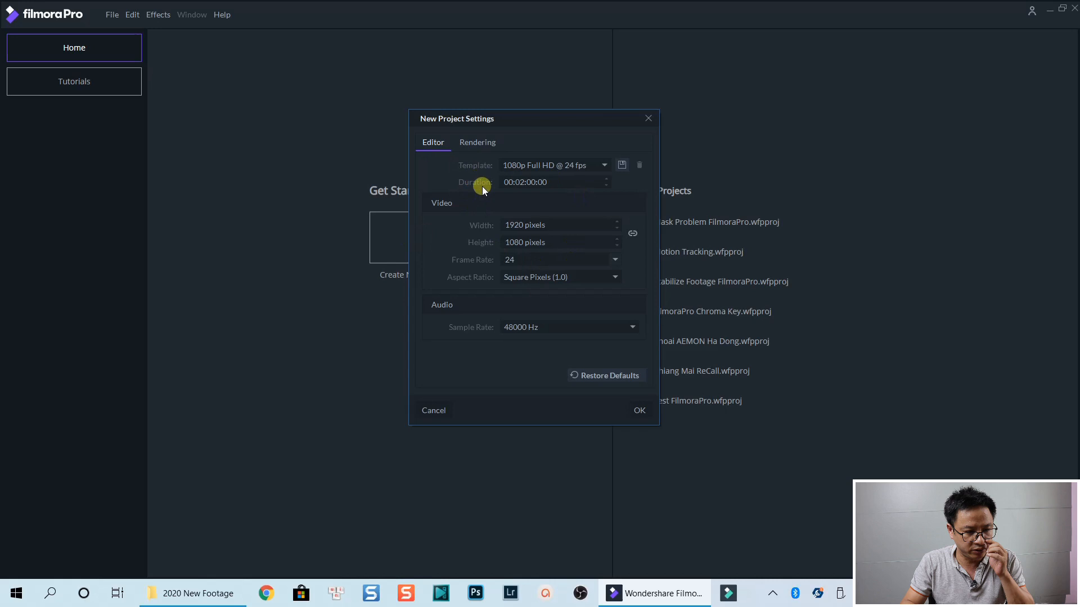
mouse_move(518, 191)
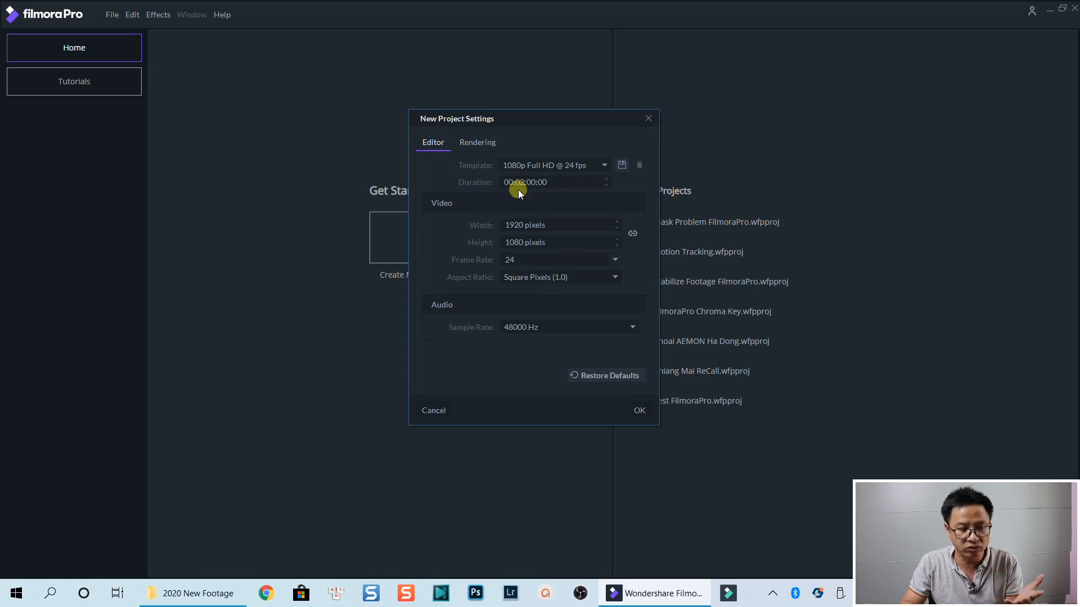
mouse_move(627, 406)
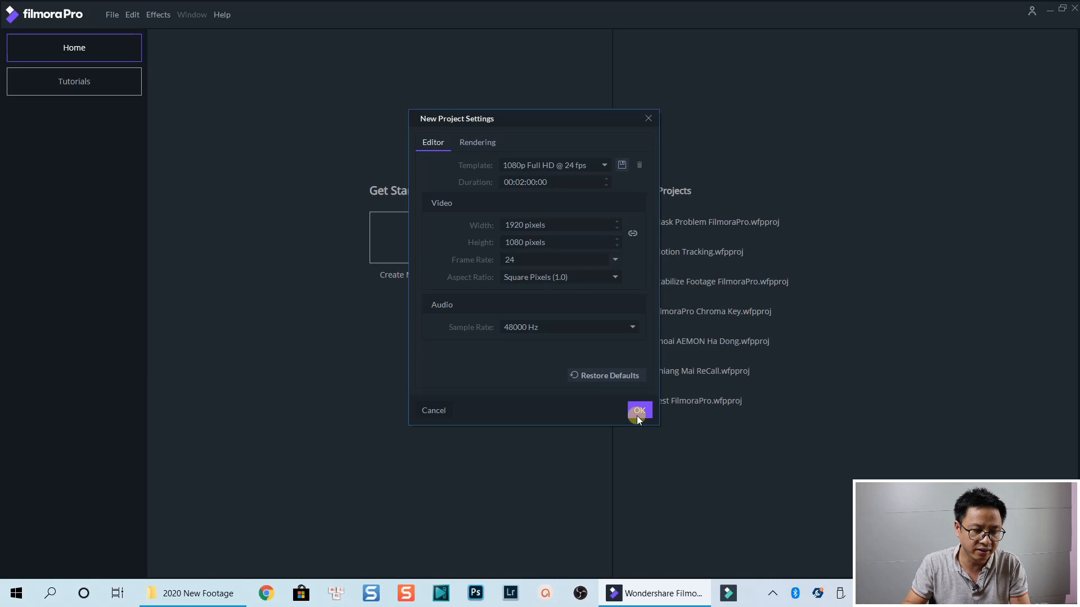
Step: Accept the 1080p Full HD 24 fps template to create the untitled project
left_click(638, 410)
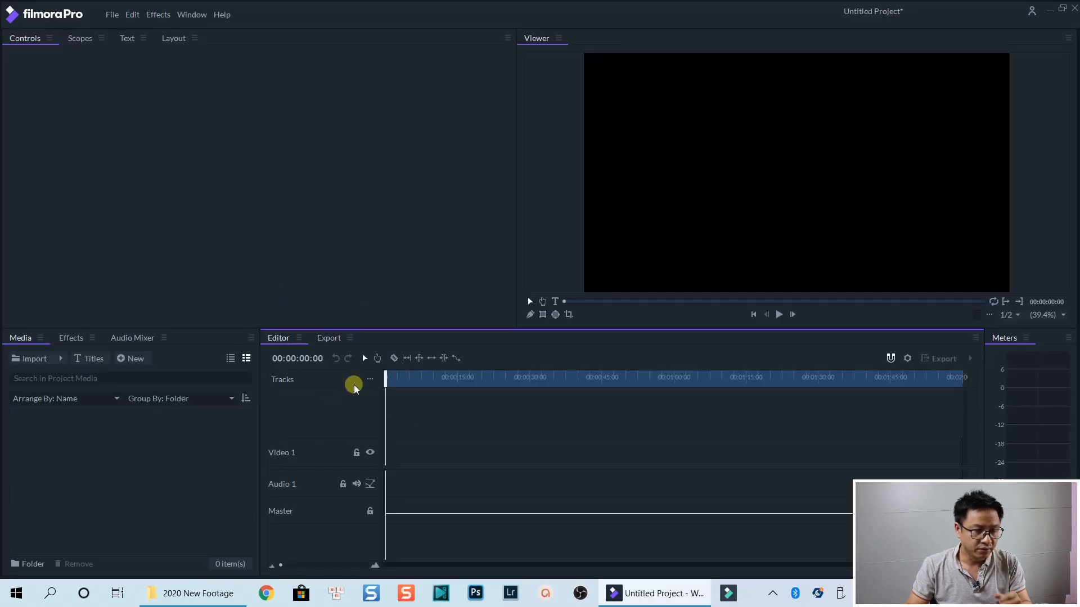
mouse_move(349, 376)
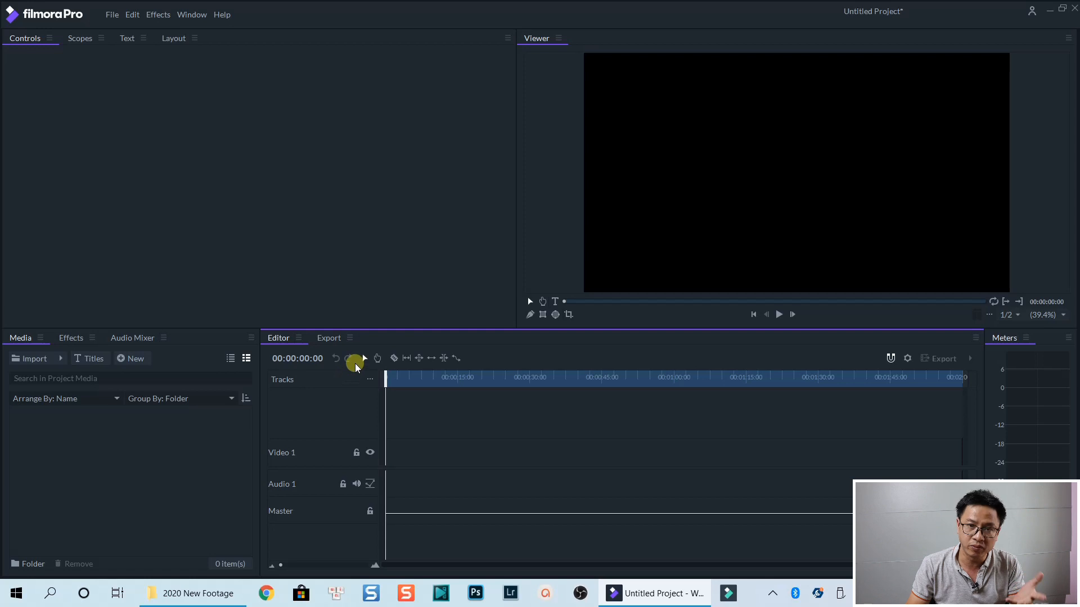
mouse_move(336, 358)
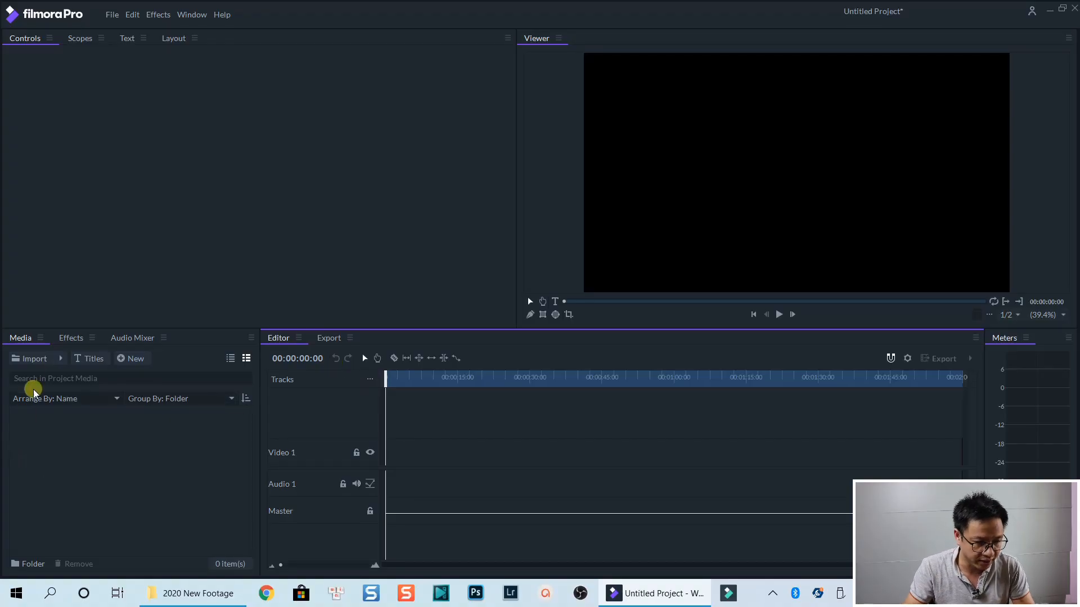
mouse_move(32, 358)
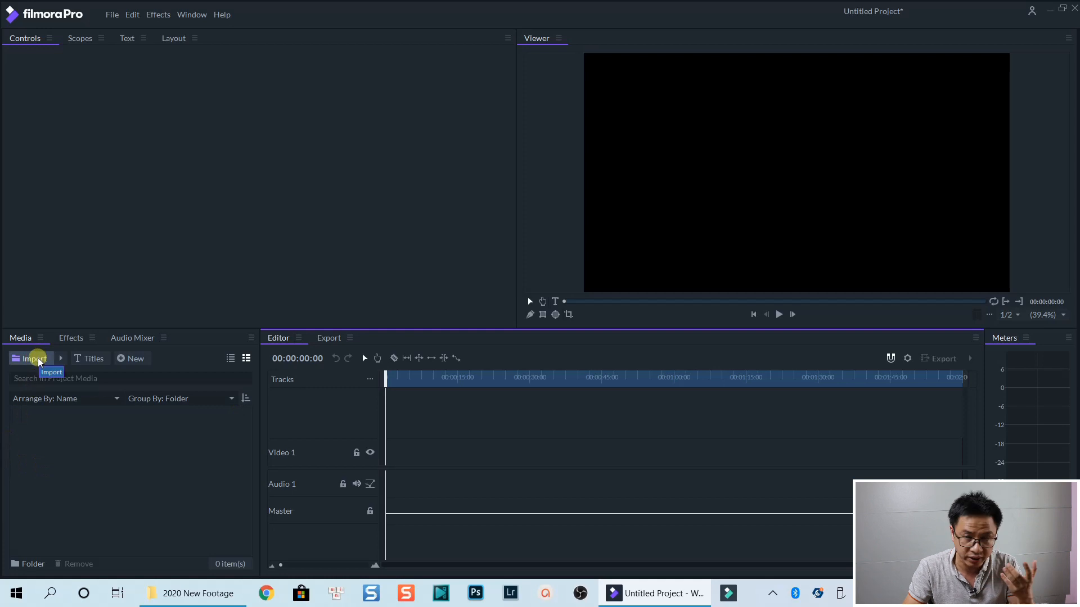
mouse_move(81, 463)
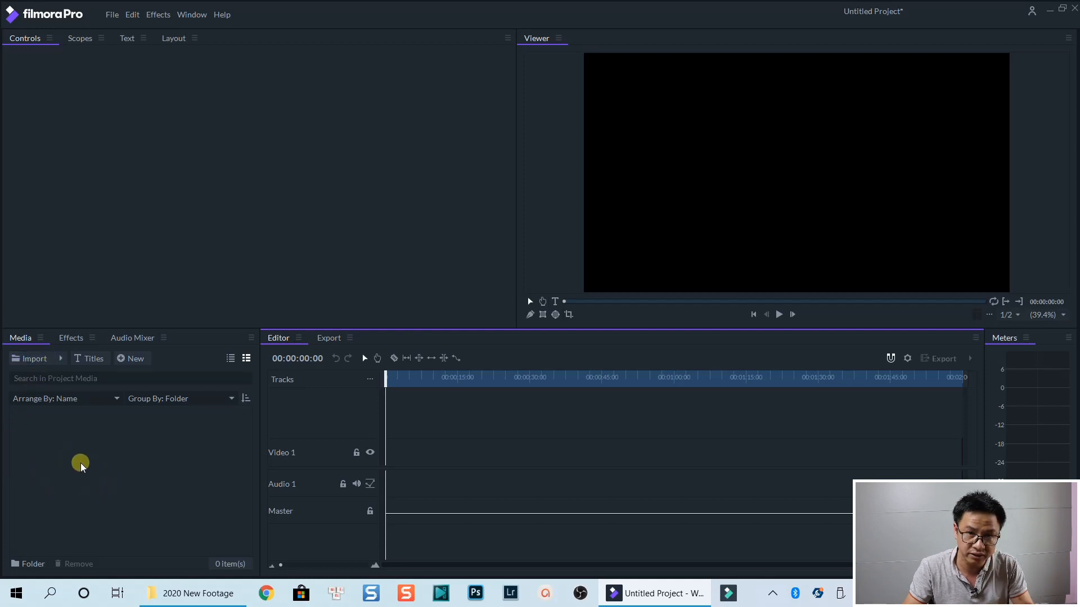
Step: Bring the Pedestrians and Statue Of Liberty clips from the 2020 New Footage folder into Media
left_click(192, 593)
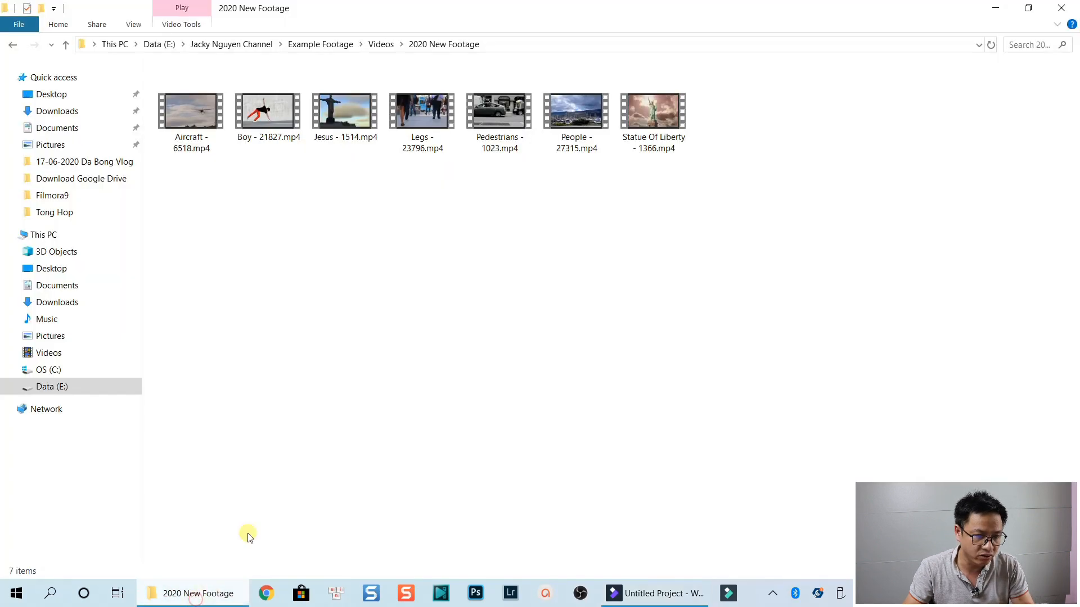
mouse_move(499, 110)
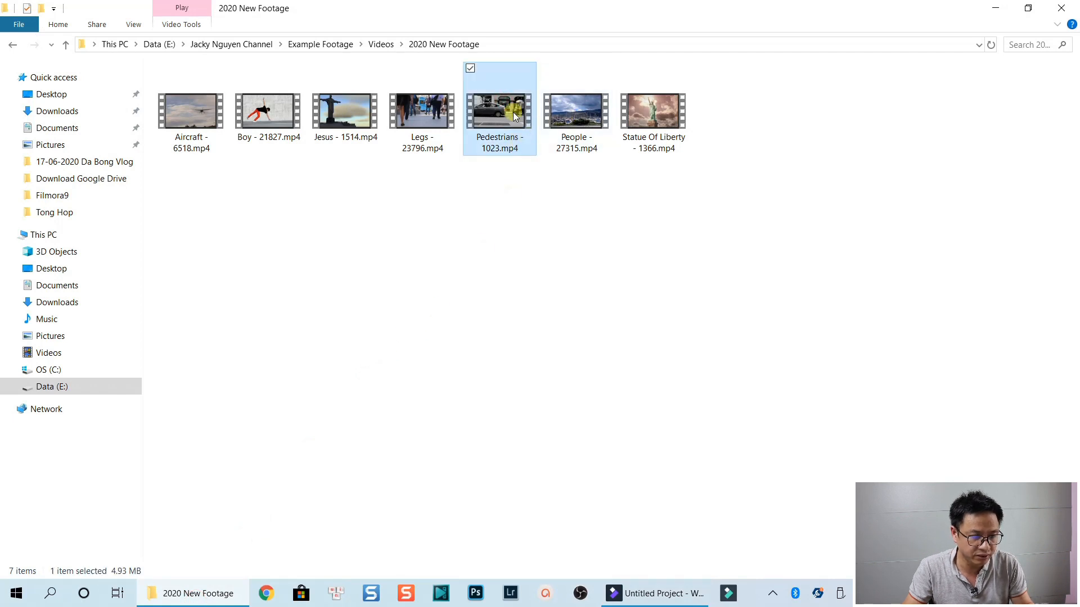
left_click(652, 111)
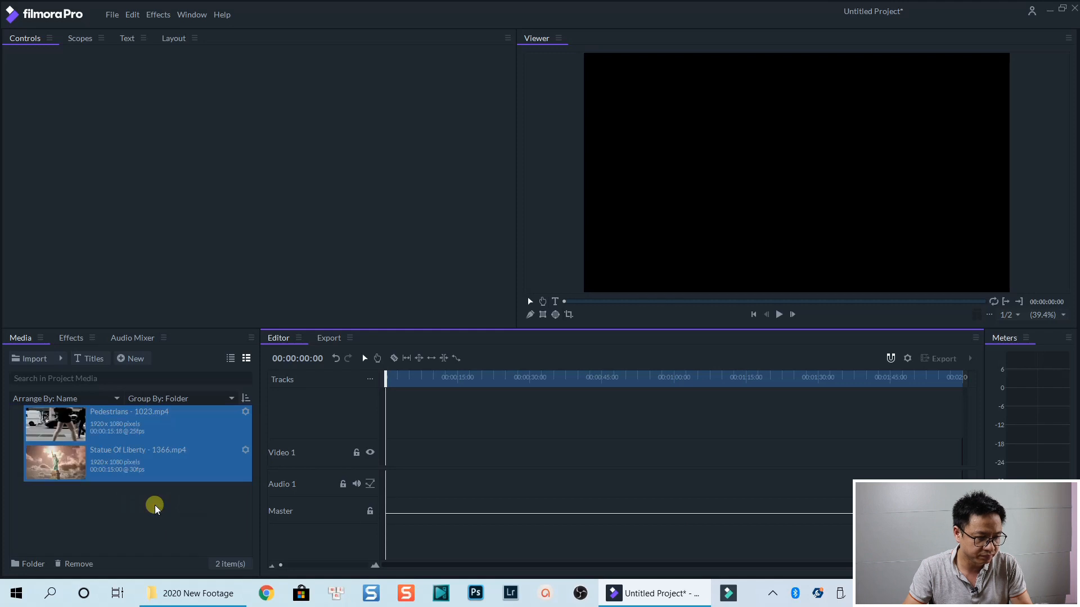
Step: Place the Pedestrians clip on Video 1 and answer the sequence settings mismatch prompt
left_click(151, 506)
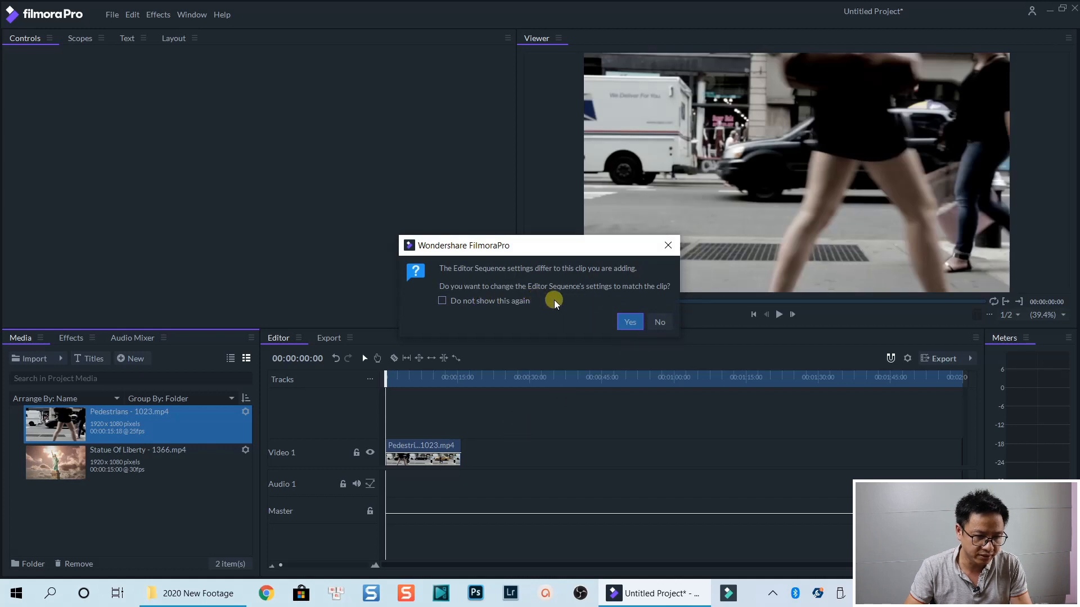
left_click(659, 321)
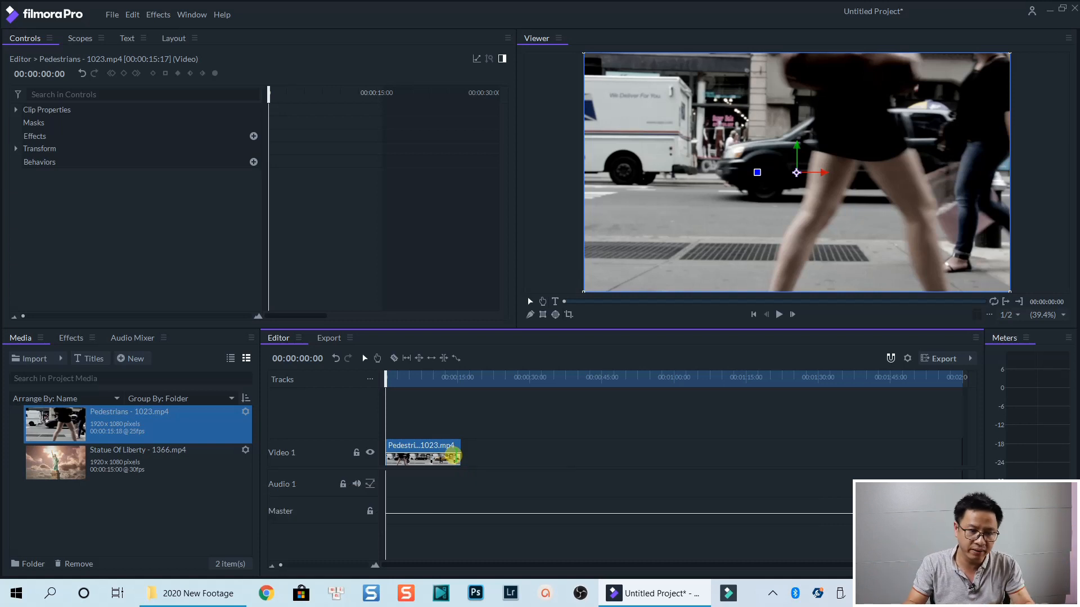
mouse_move(791, 224)
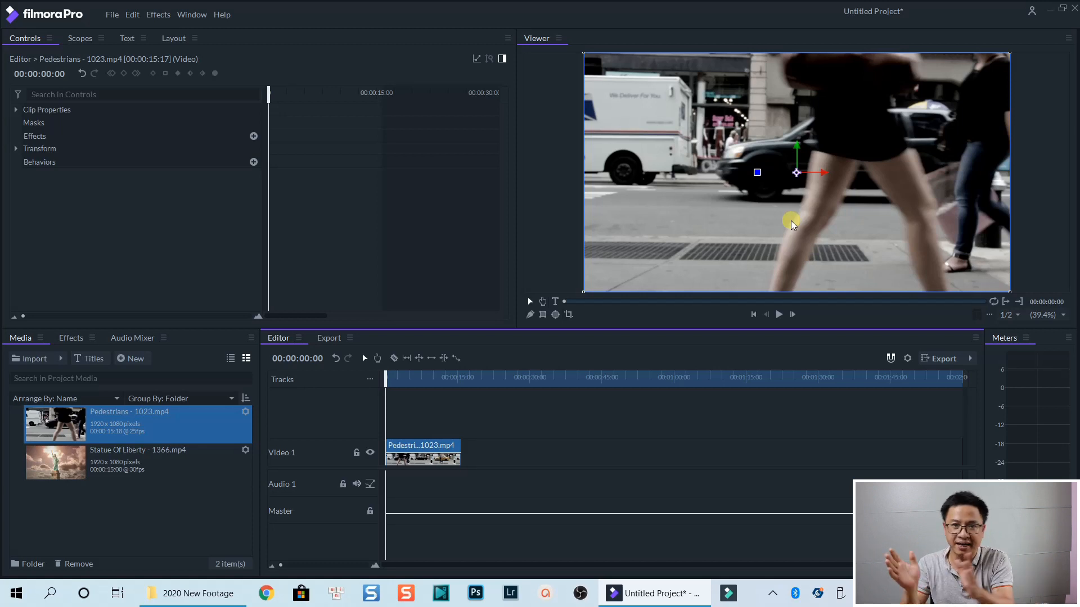
mouse_move(782, 221)
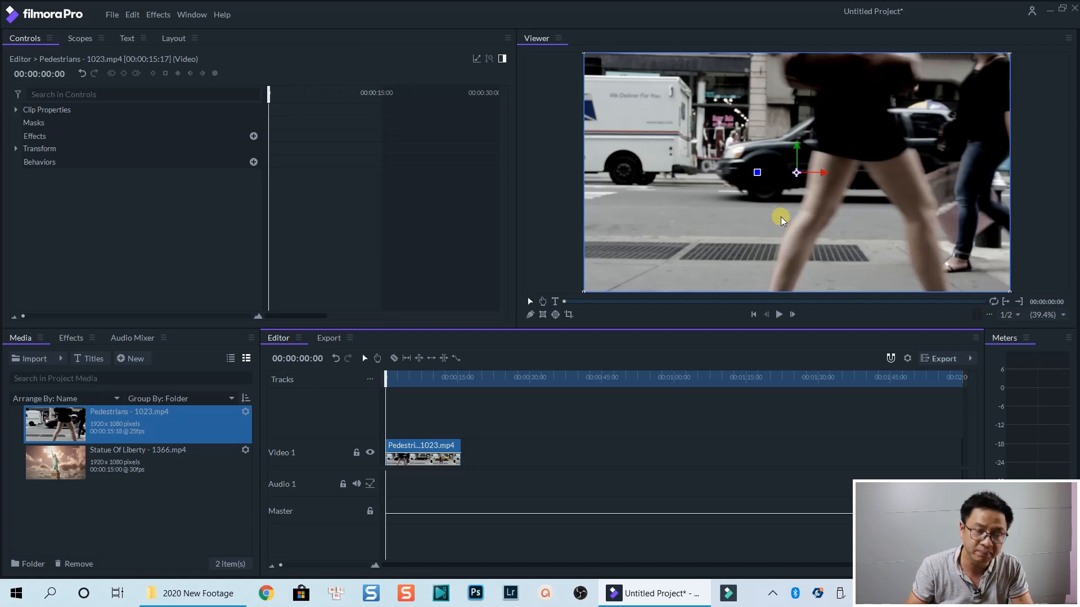
Step: Move the playhead to 00:00:05:17 where the man in red trousers enters
left_click(778, 314)
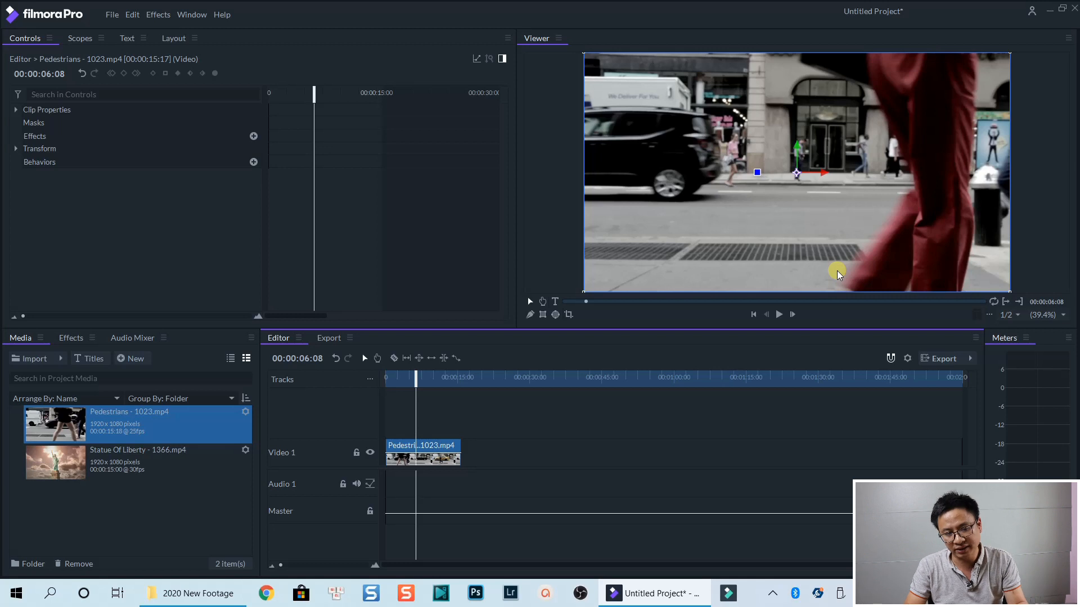
mouse_move(575, 302)
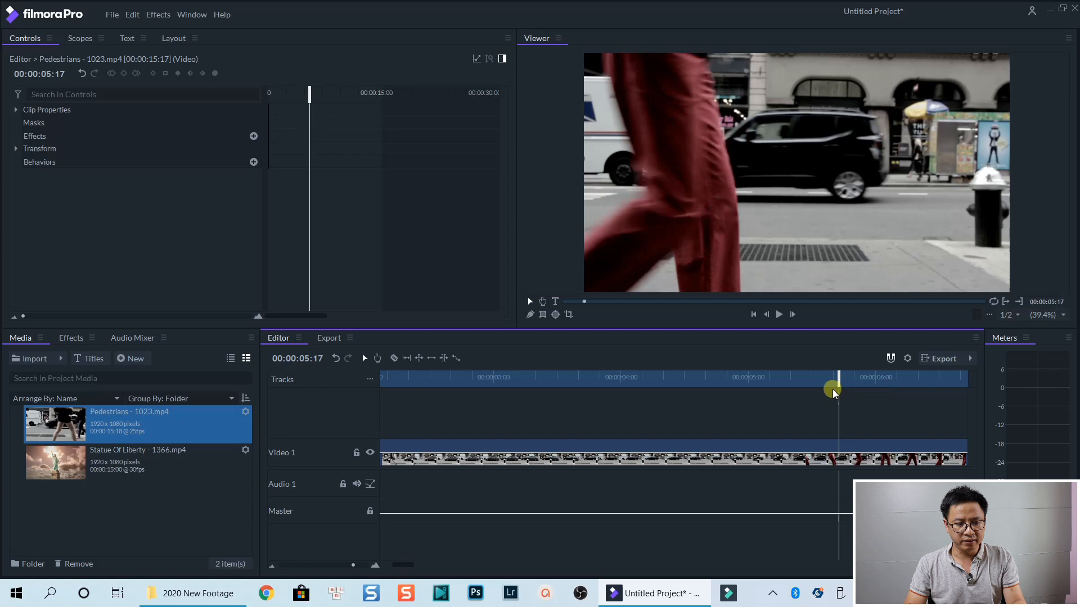
mouse_move(816, 405)
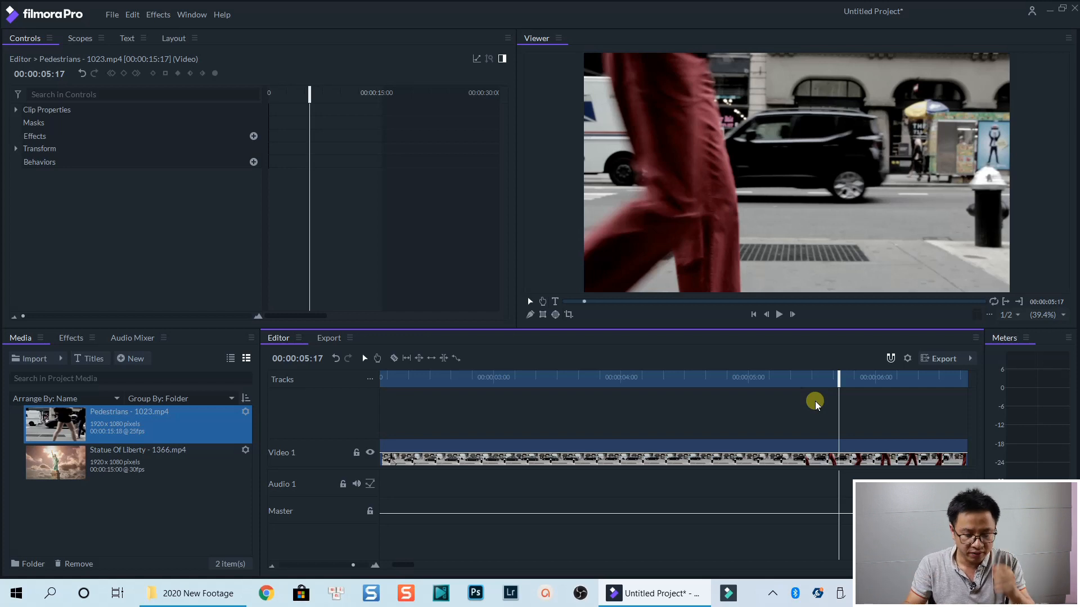
mouse_move(556, 289)
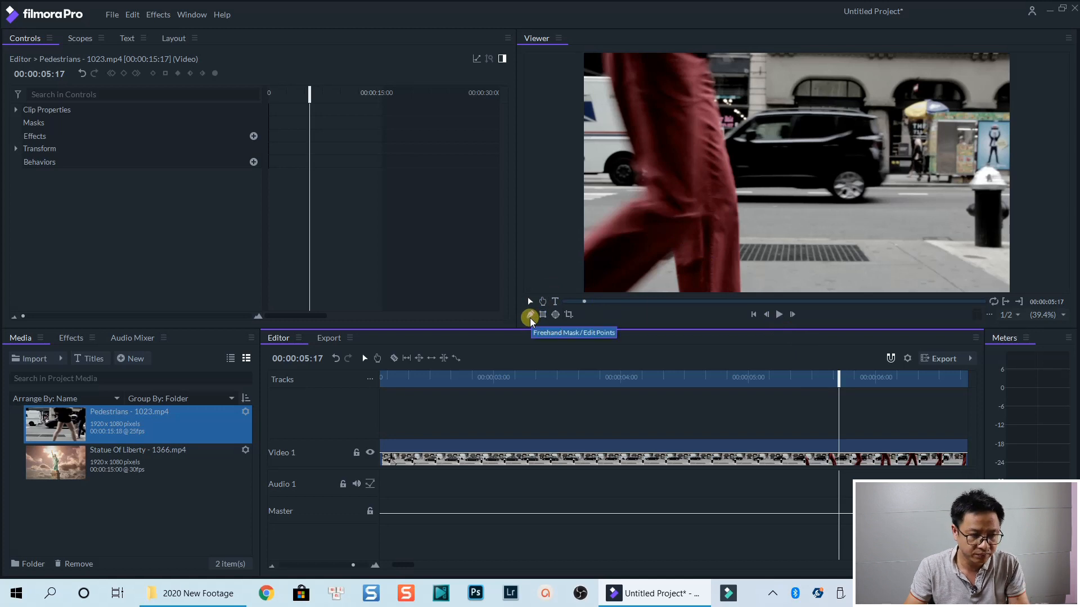
mouse_move(725, 208)
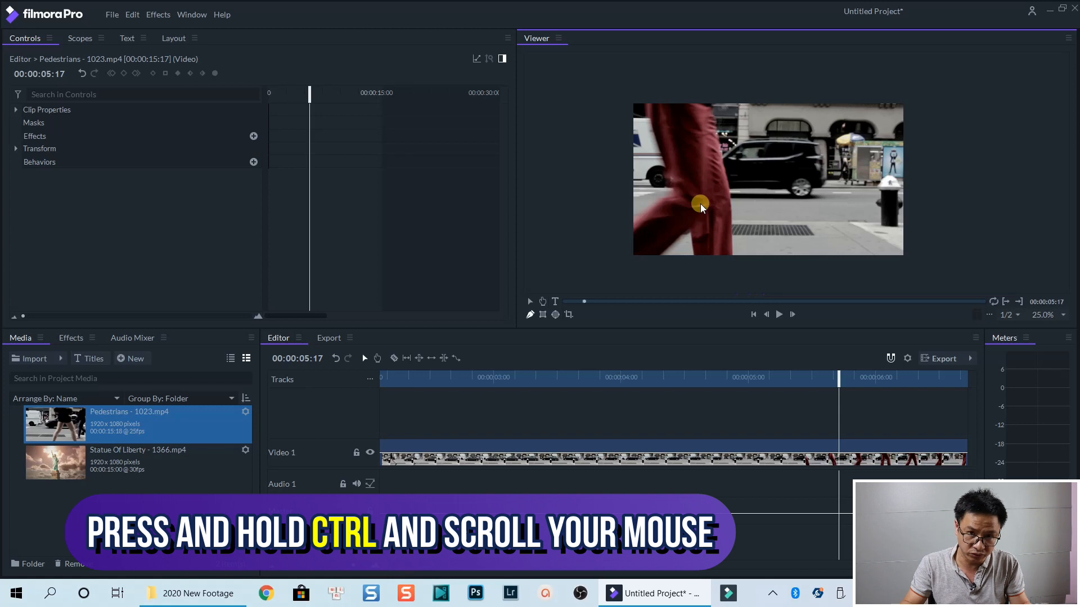
mouse_move(652, 131)
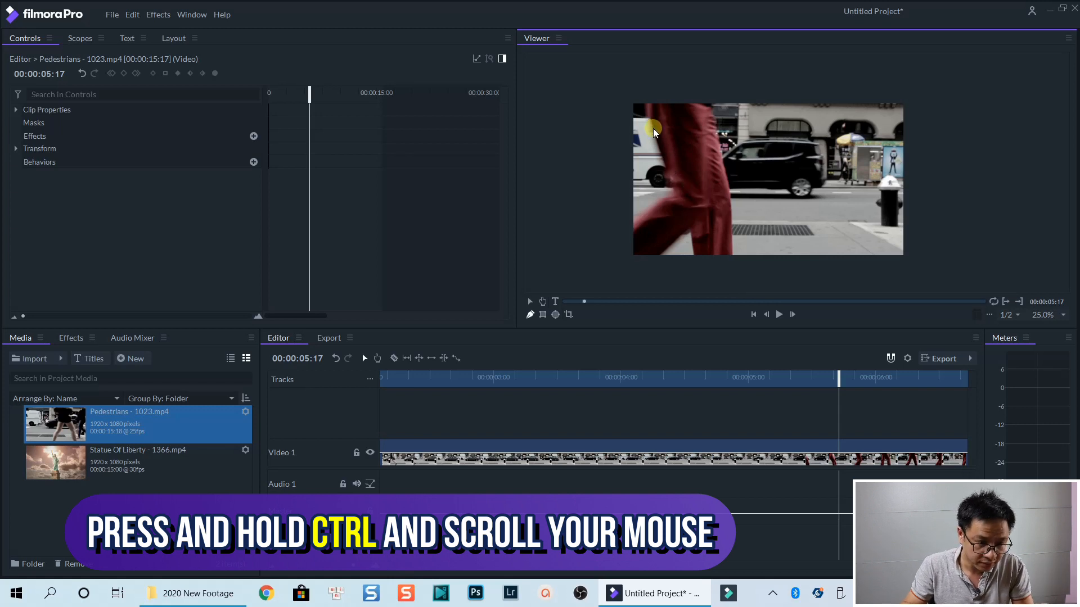
Step: Trace a freehand mask along the leading edge of the man's leg
left_click(32, 123)
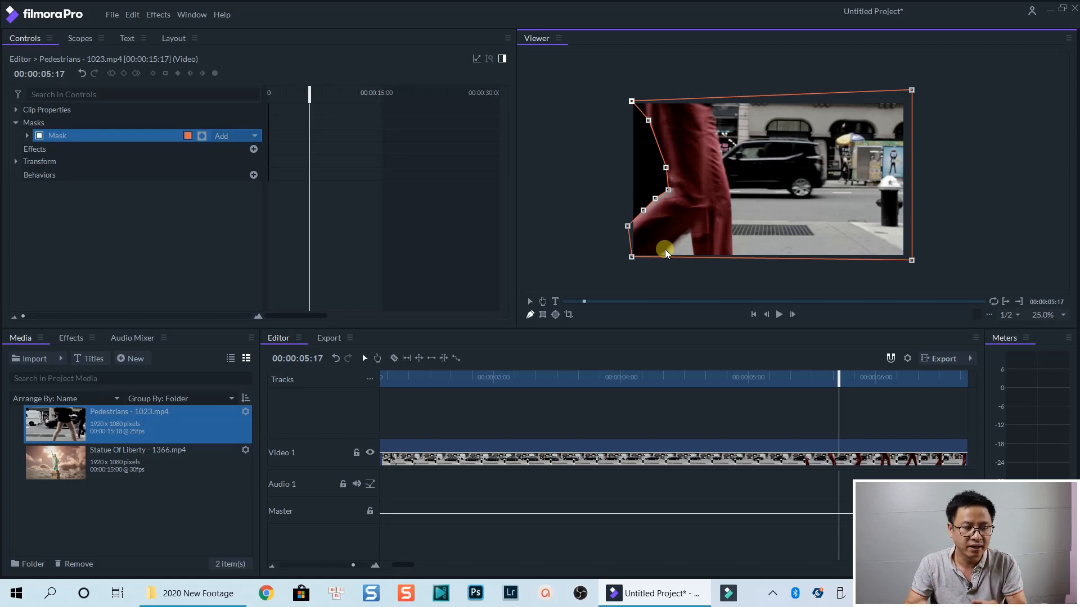
mouse_move(750, 403)
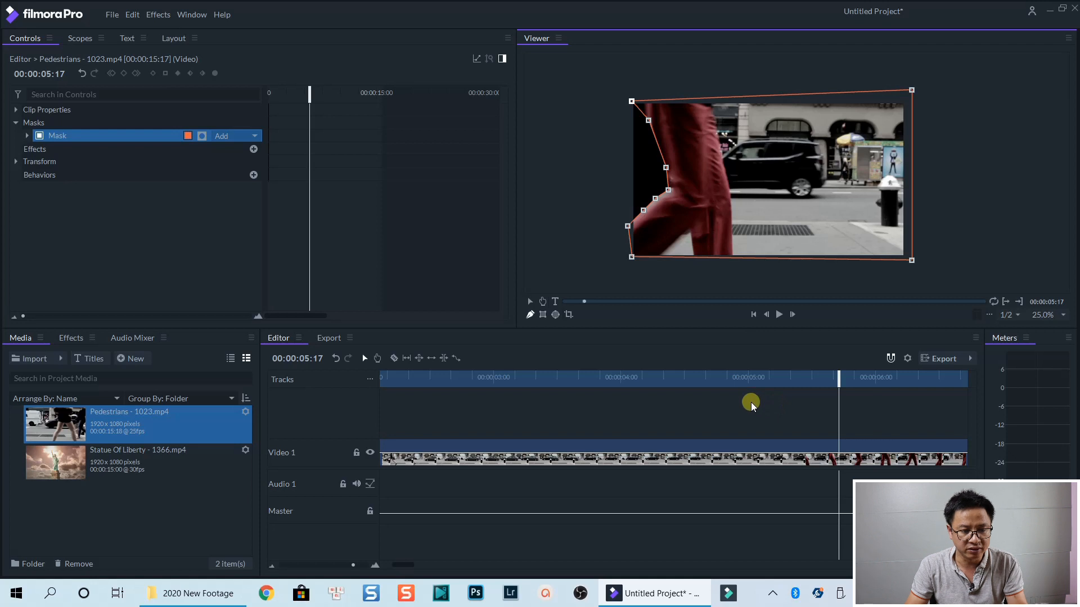
mouse_move(769, 435)
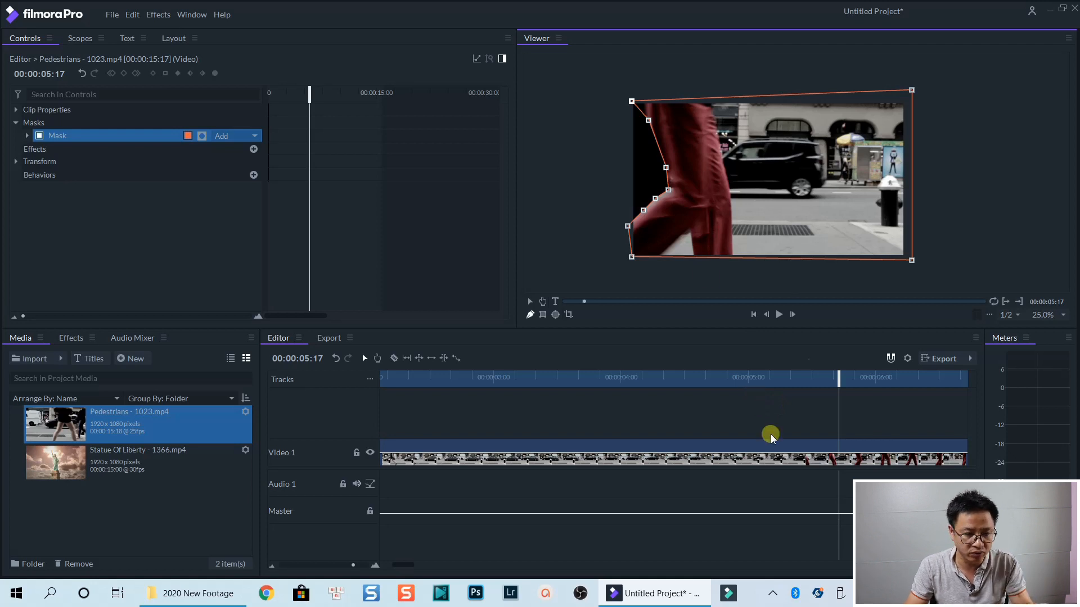
Step: Set the mask shape to 50 px feather strength and 10 px roundness
double_click(58, 137)
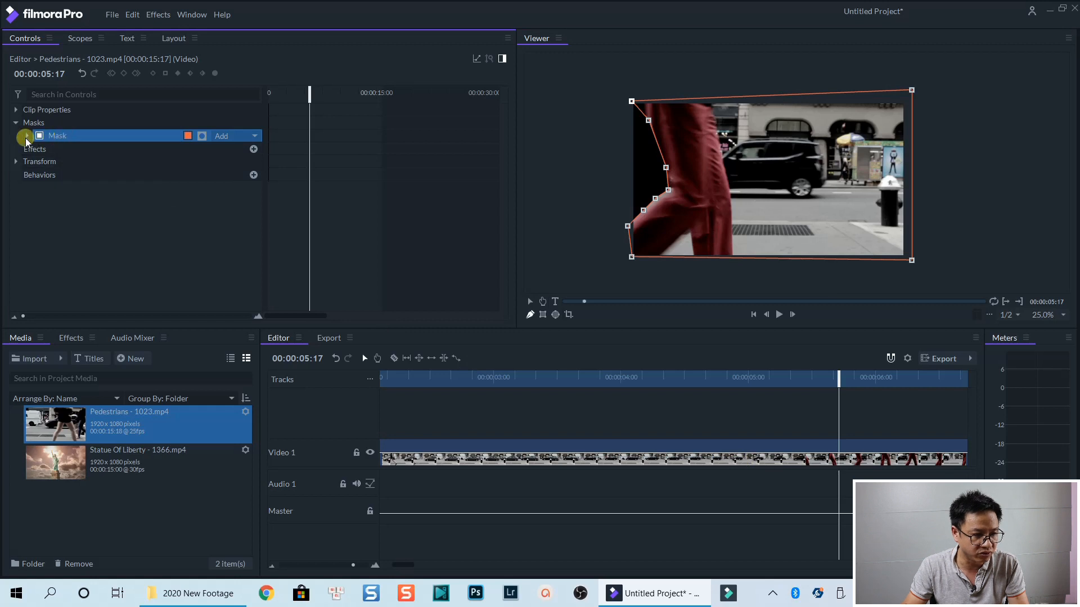
left_click(26, 136)
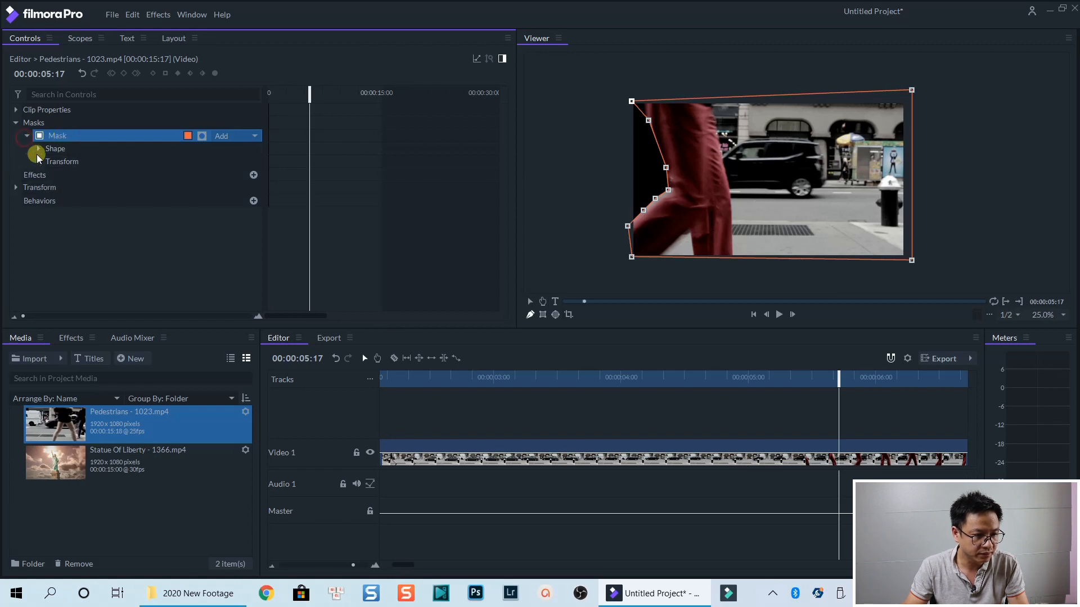
left_click(38, 148)
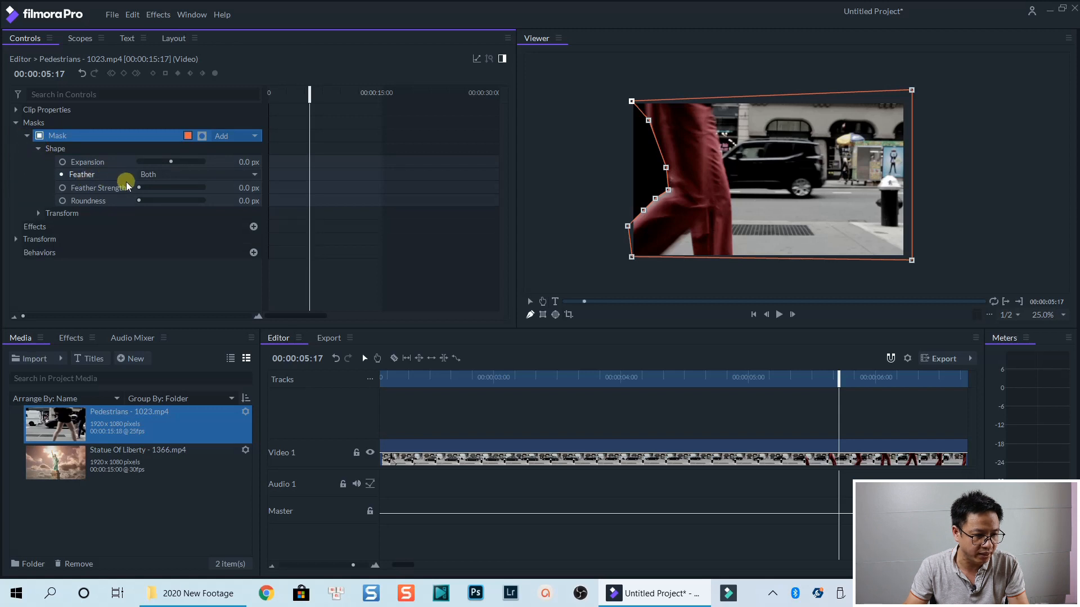
mouse_move(115, 194)
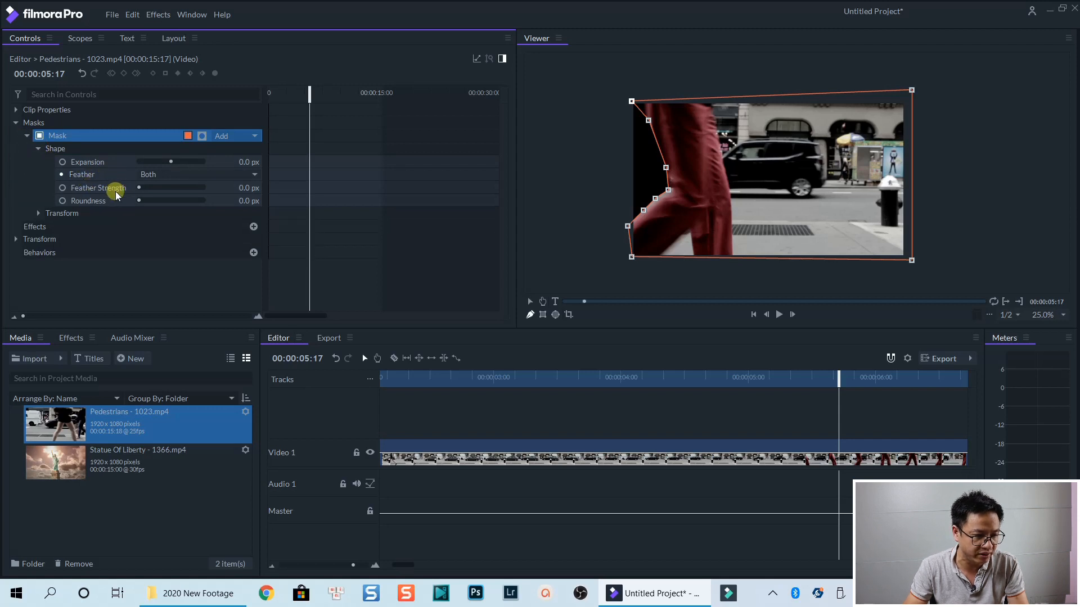
left_click_drag(140, 187, 186, 188)
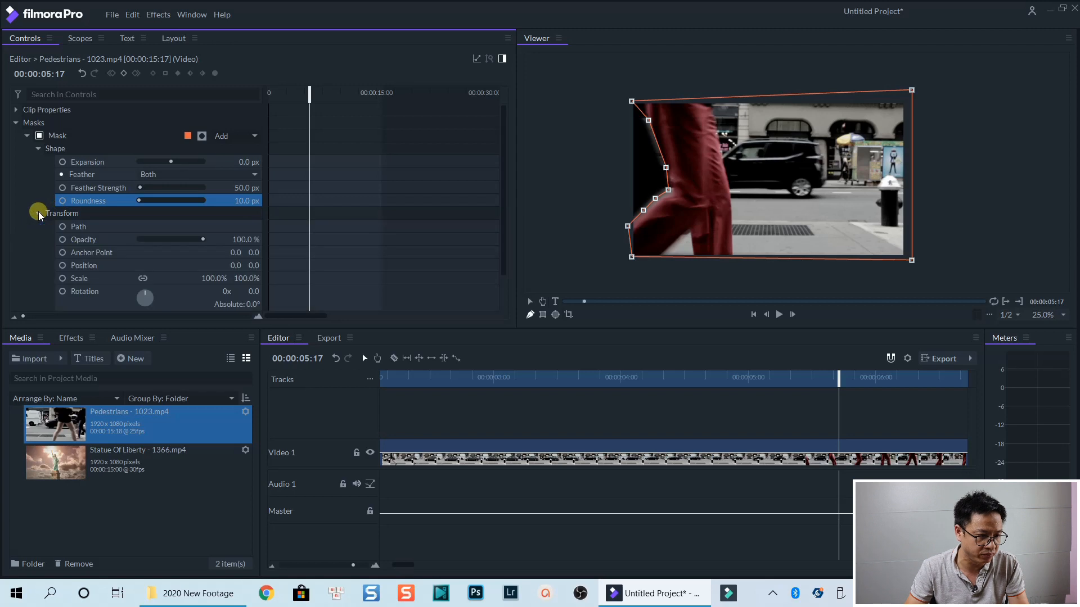
Step: Add a Path keyframe for the mask at 00:00:05:17 via its Transform properties
left_click(78, 226)
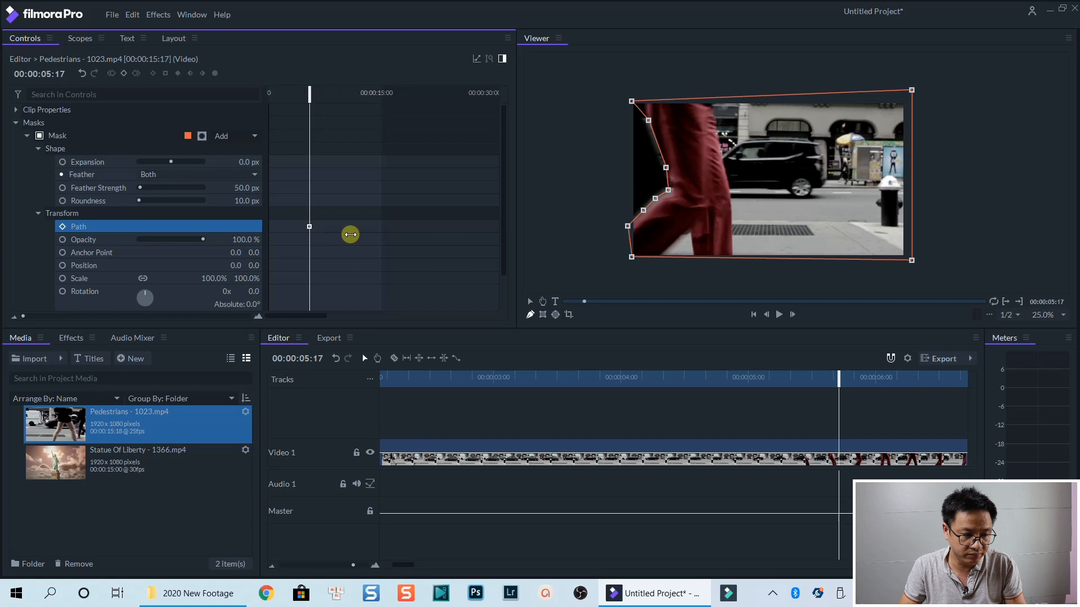
mouse_move(176, 250)
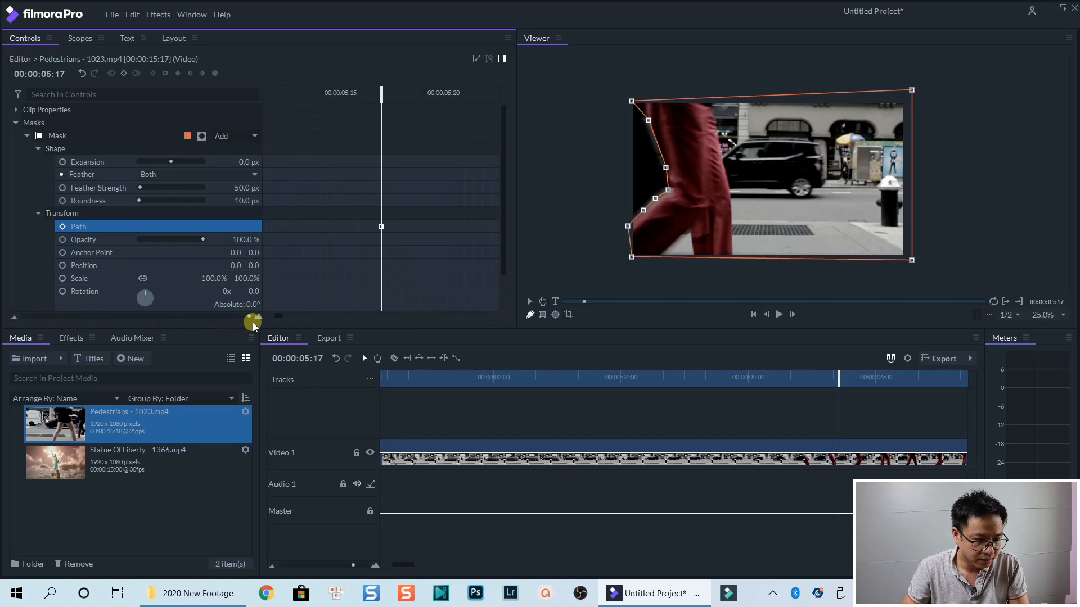
mouse_move(428, 263)
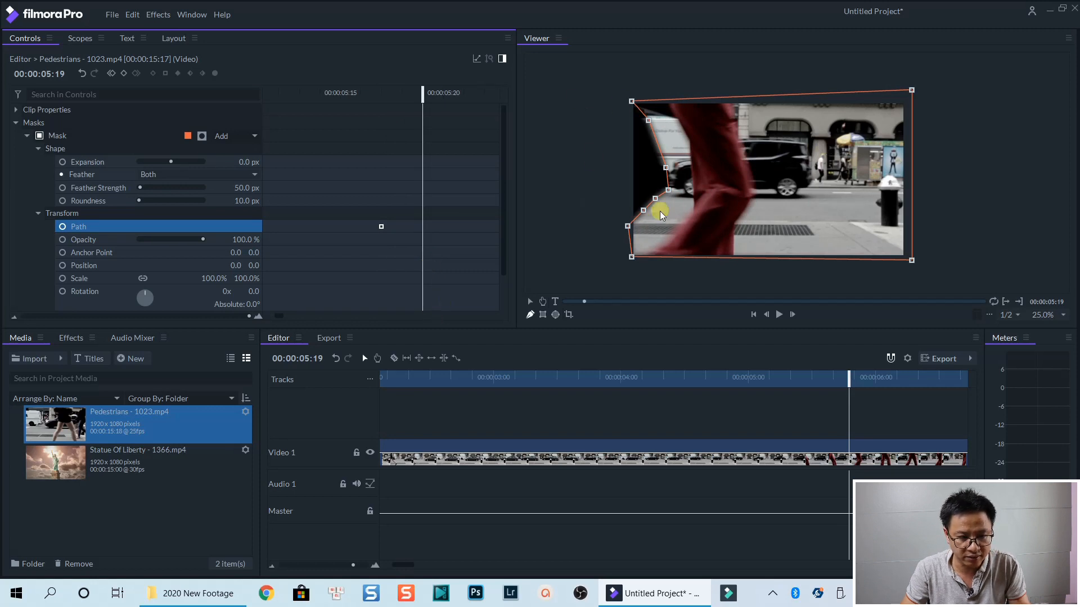
Step: Reshape the mask to follow the man, adding Path keyframes at 05:19 and 05:21
left_click(58, 136)
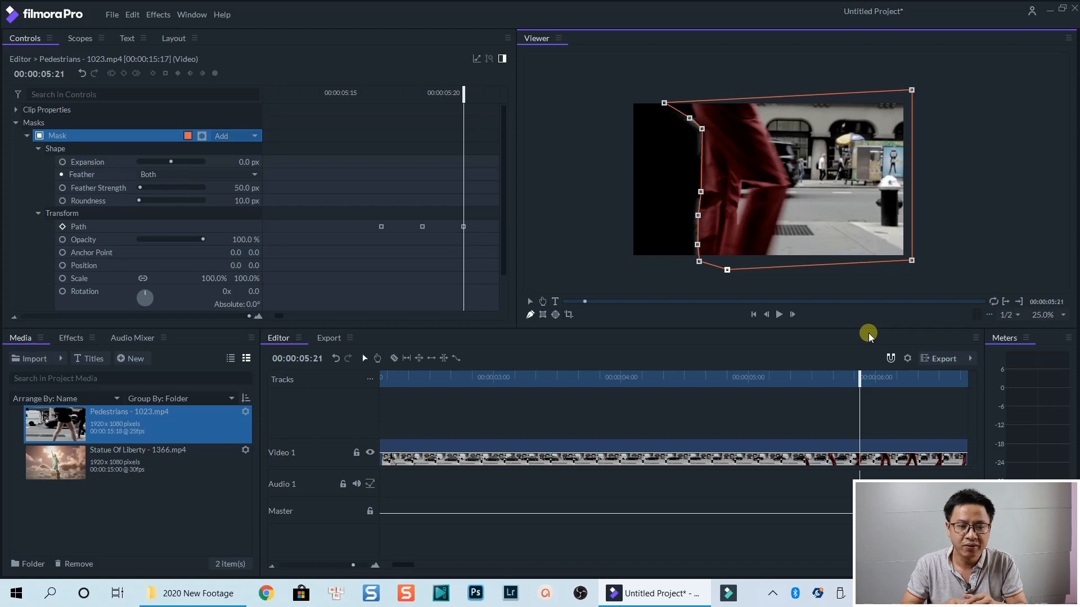
mouse_move(878, 336)
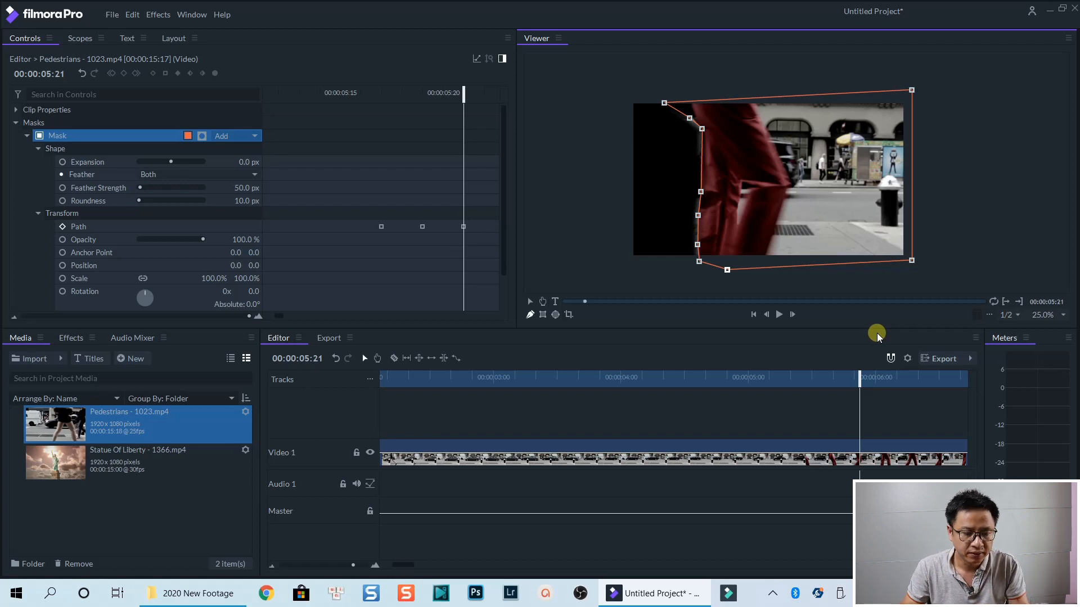
mouse_move(876, 347)
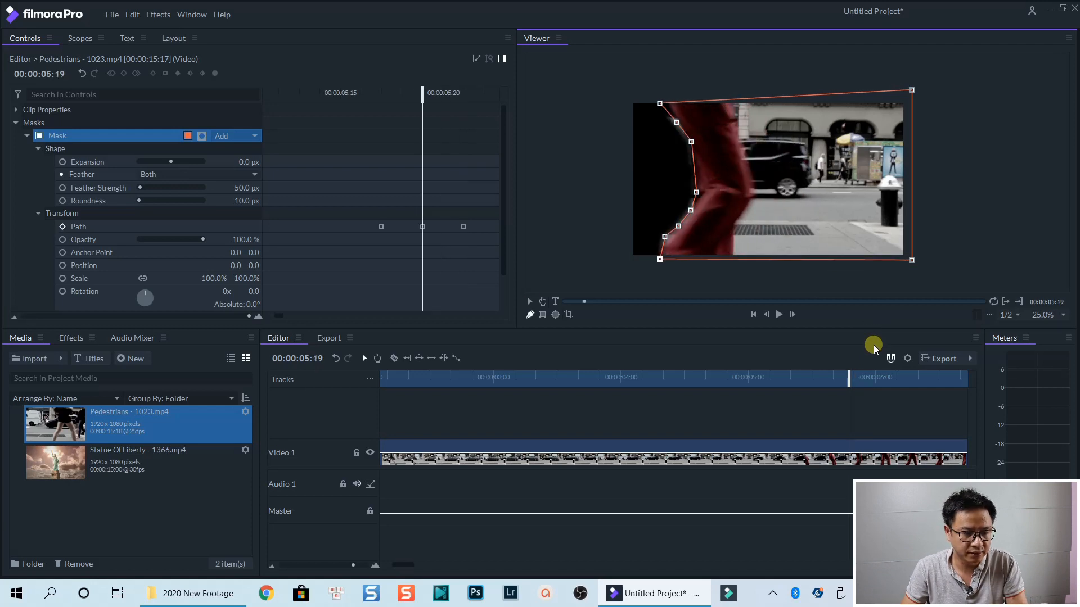
left_click(766, 314)
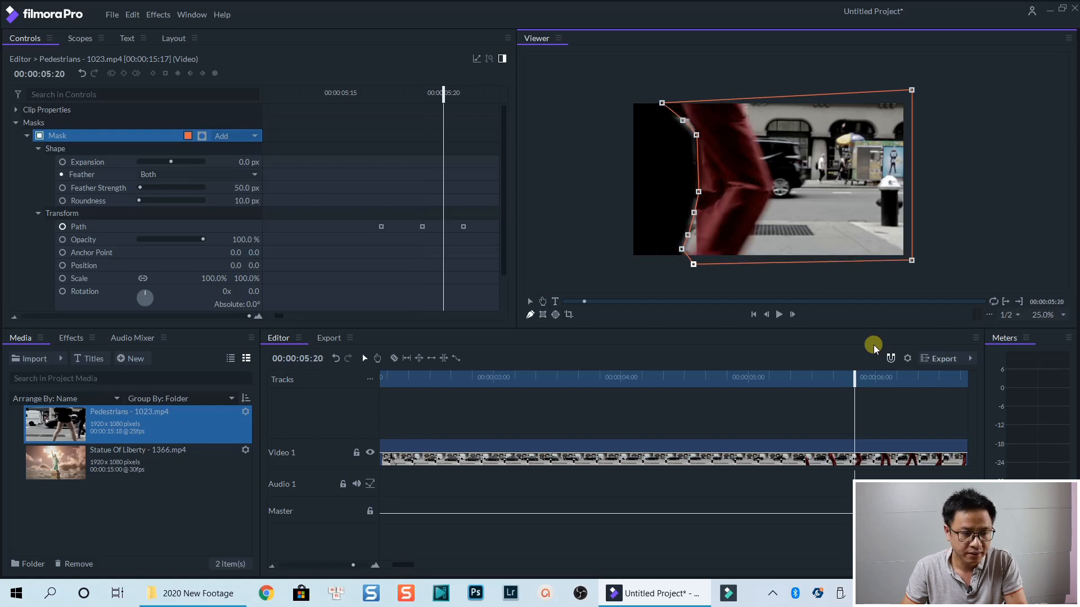
mouse_move(990, 234)
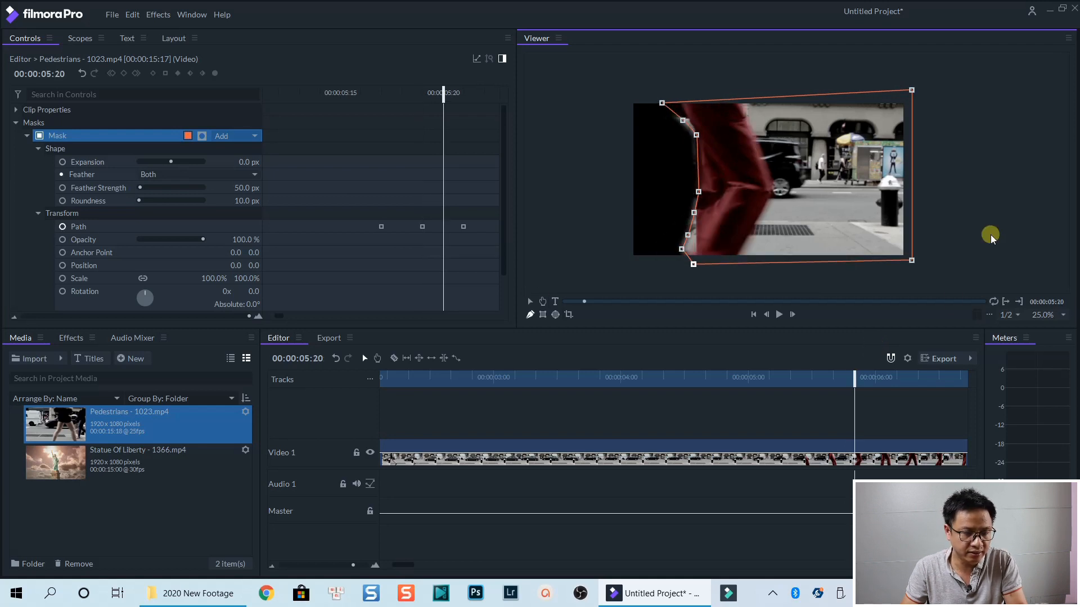
mouse_move(750, 312)
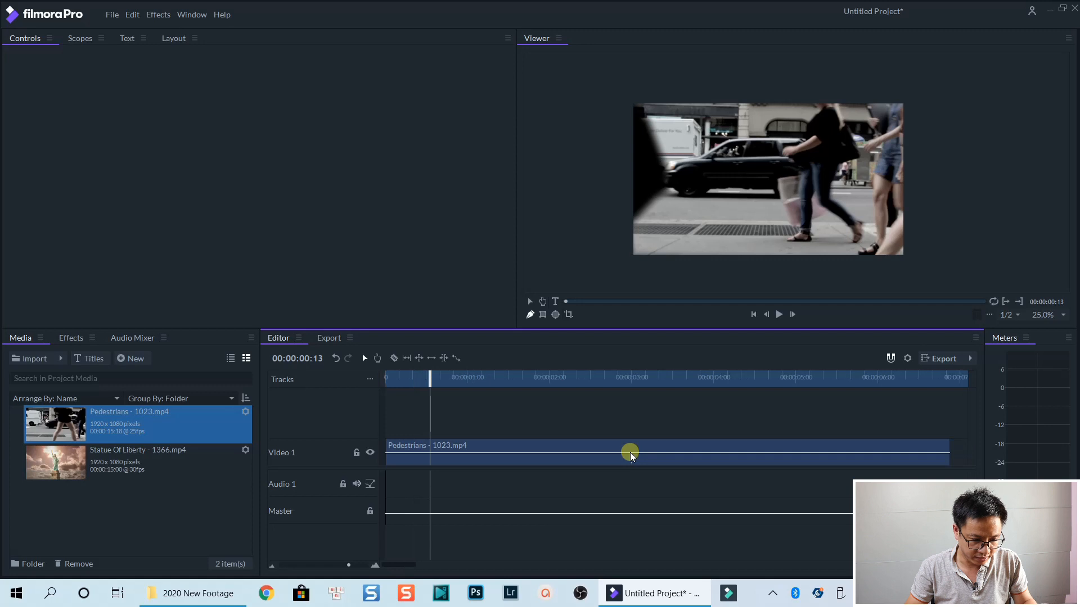
Step: Review the mask wipe through its Path keyframes and park the playhead at 00:00:05:16
left_click(629, 452)
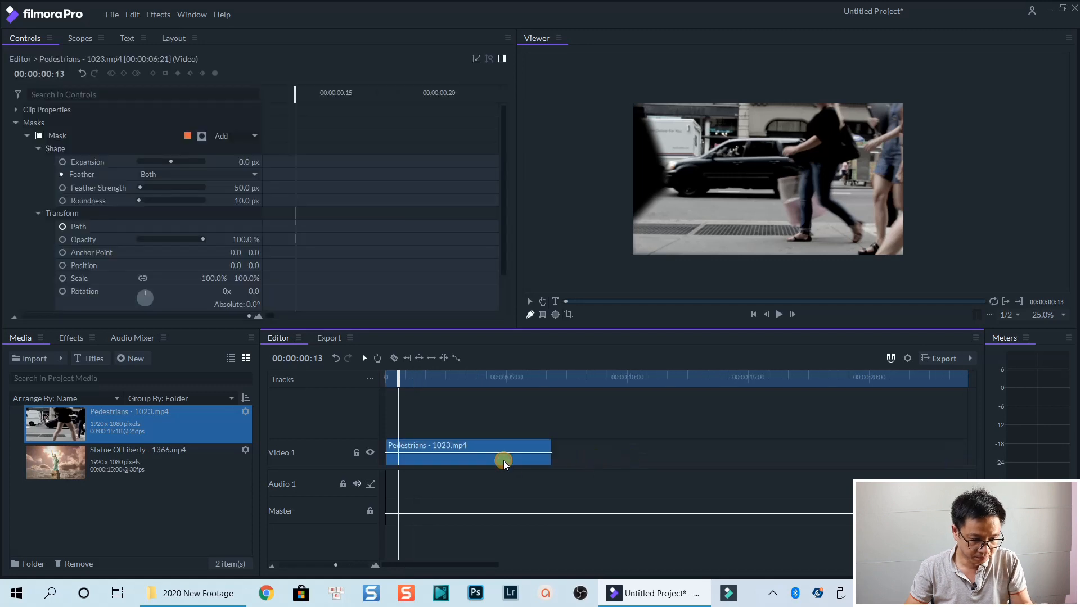
left_click(778, 314)
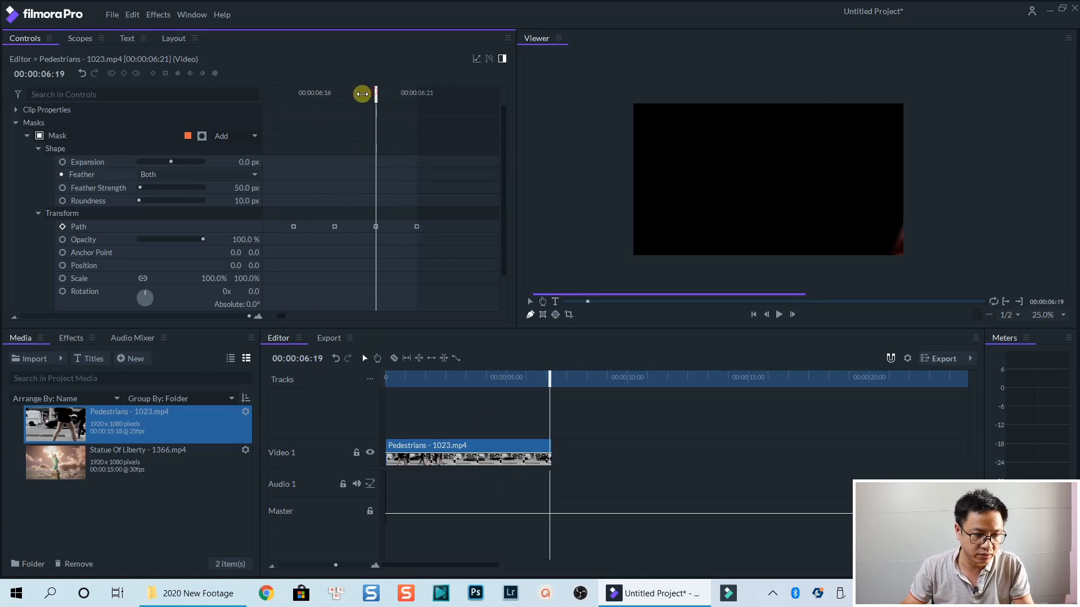
left_click_drag(361, 93, 265, 115)
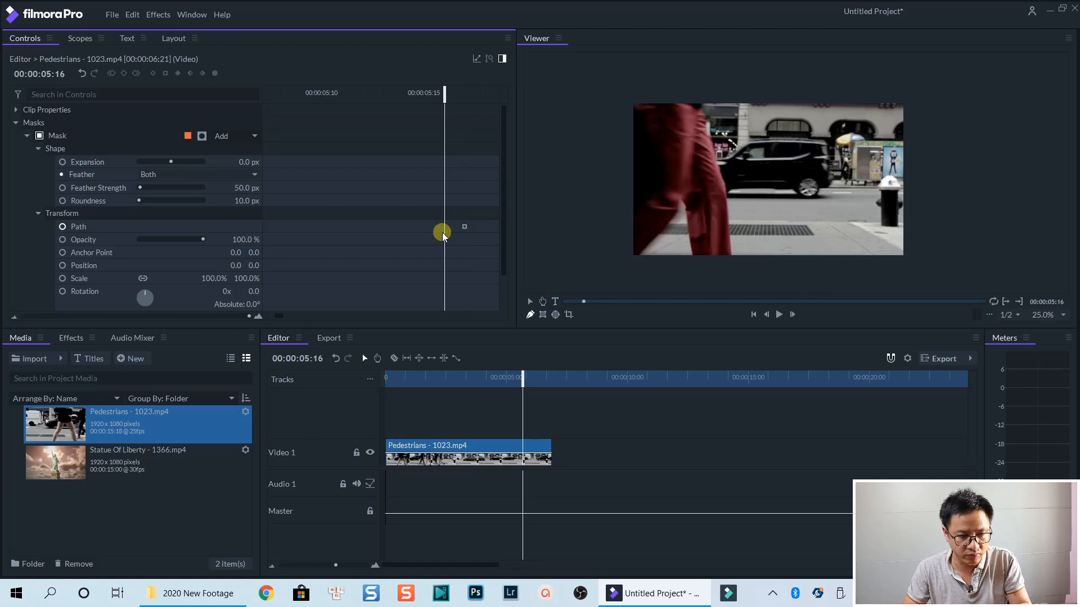
mouse_move(459, 243)
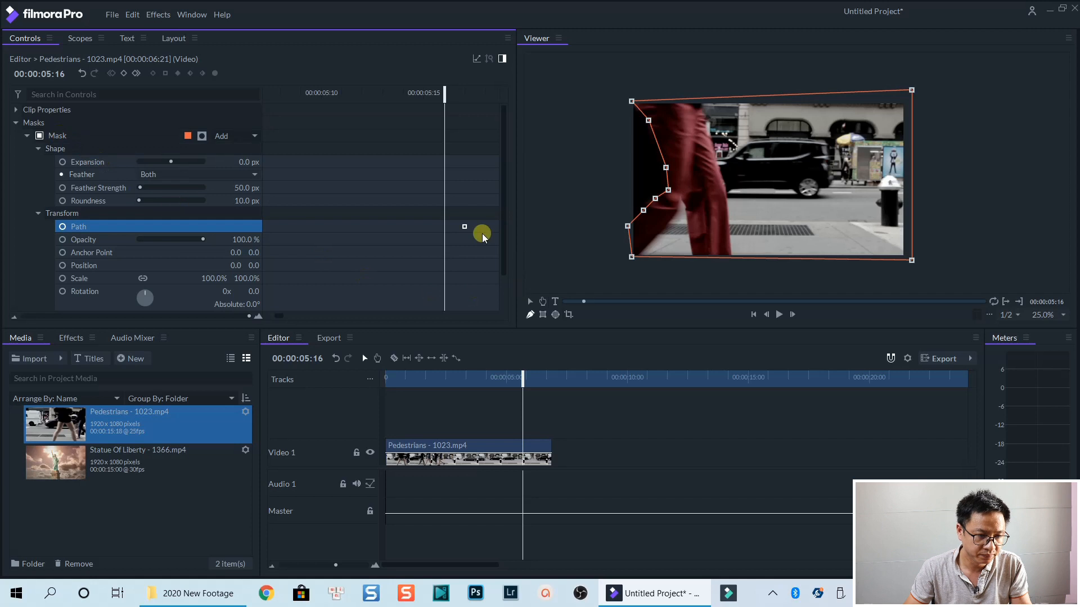
mouse_move(608, 76)
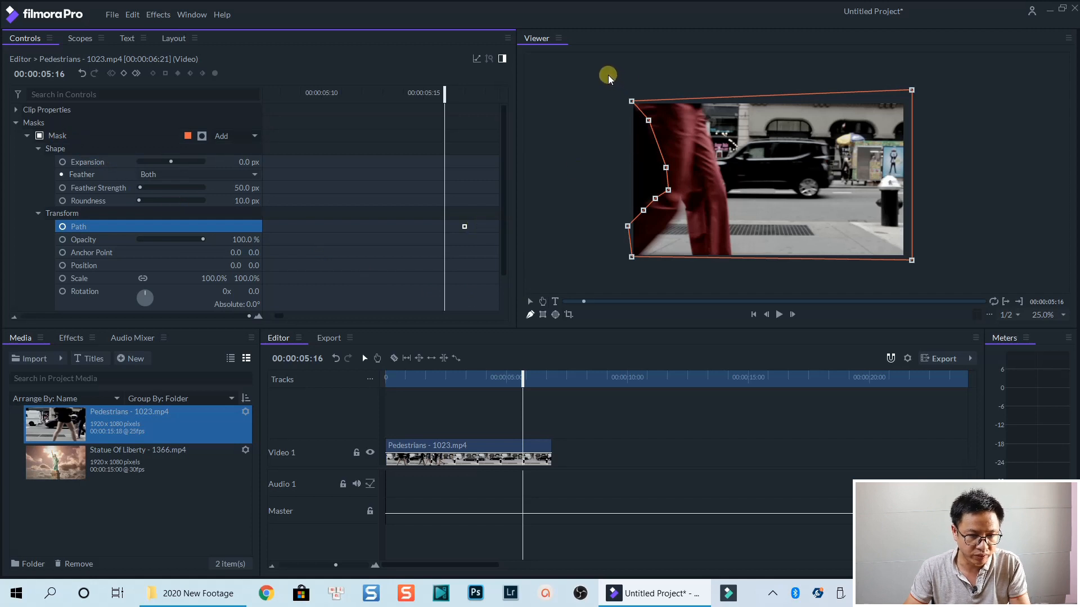
left_click(58, 135)
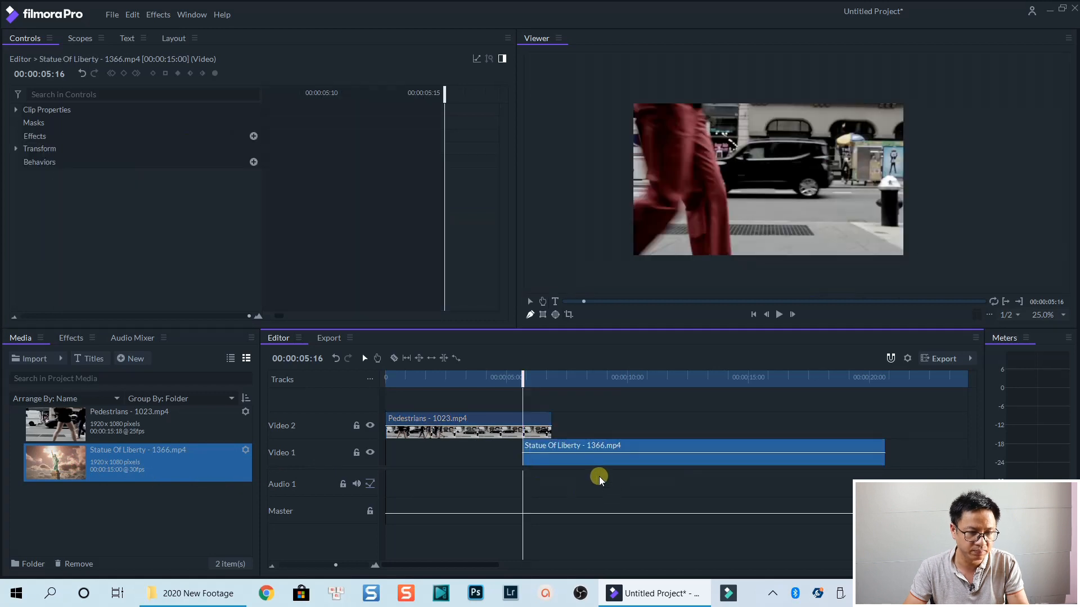
mouse_move(437, 376)
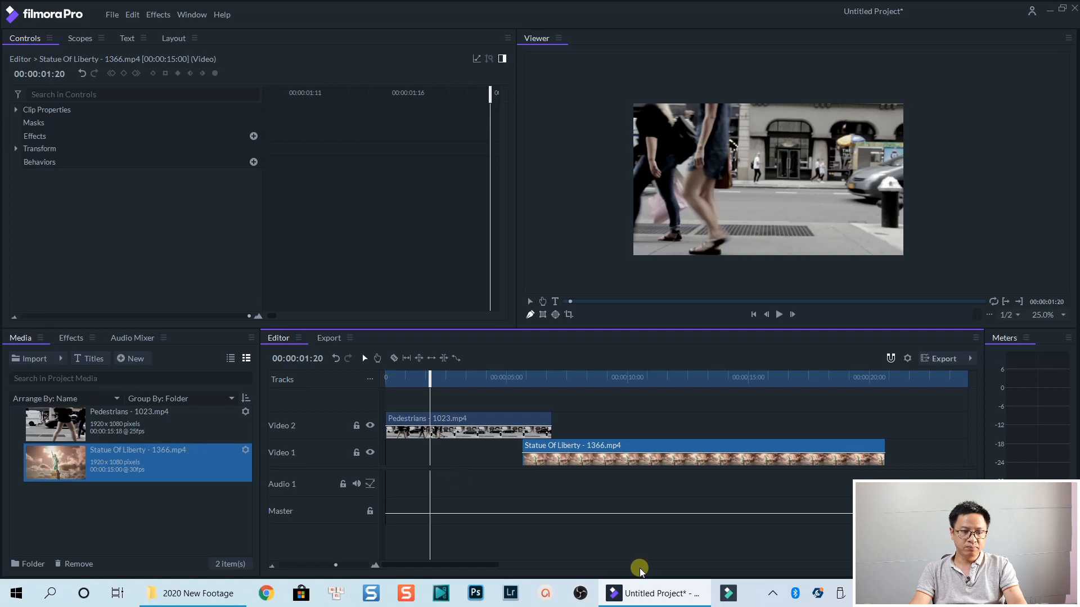
Step: Preview the mask wipe into the Statue of Liberty shot, then reach the File commands
left_click(778, 314)
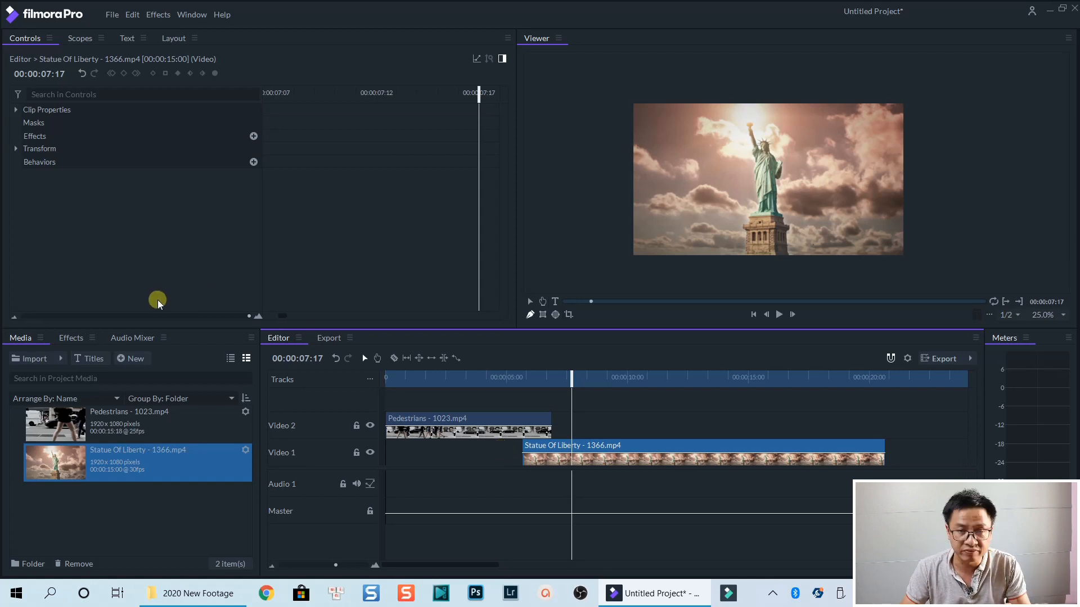
mouse_move(395, 313)
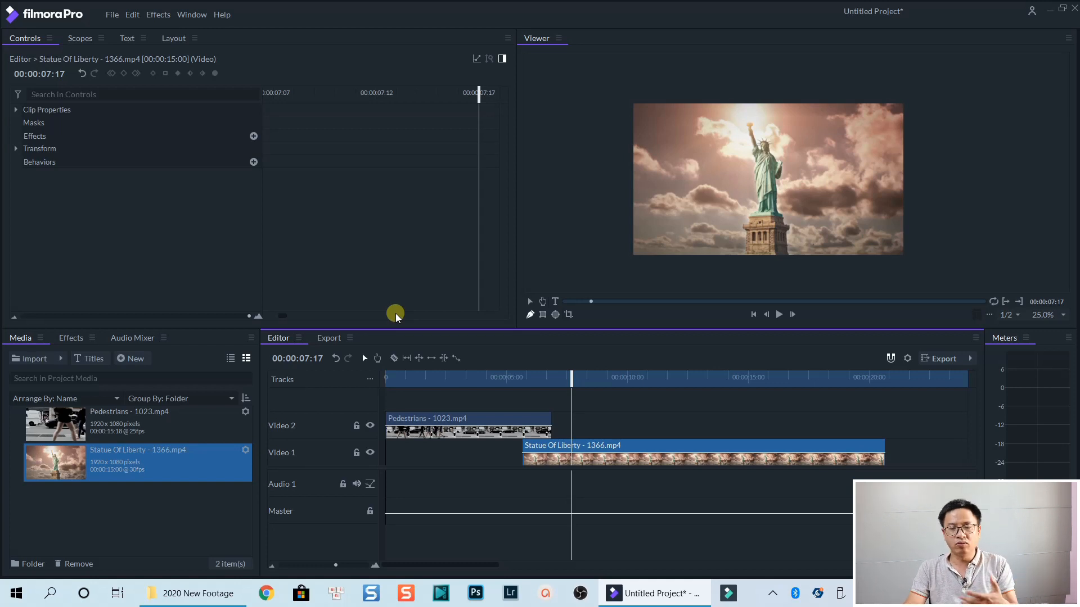
mouse_move(397, 310)
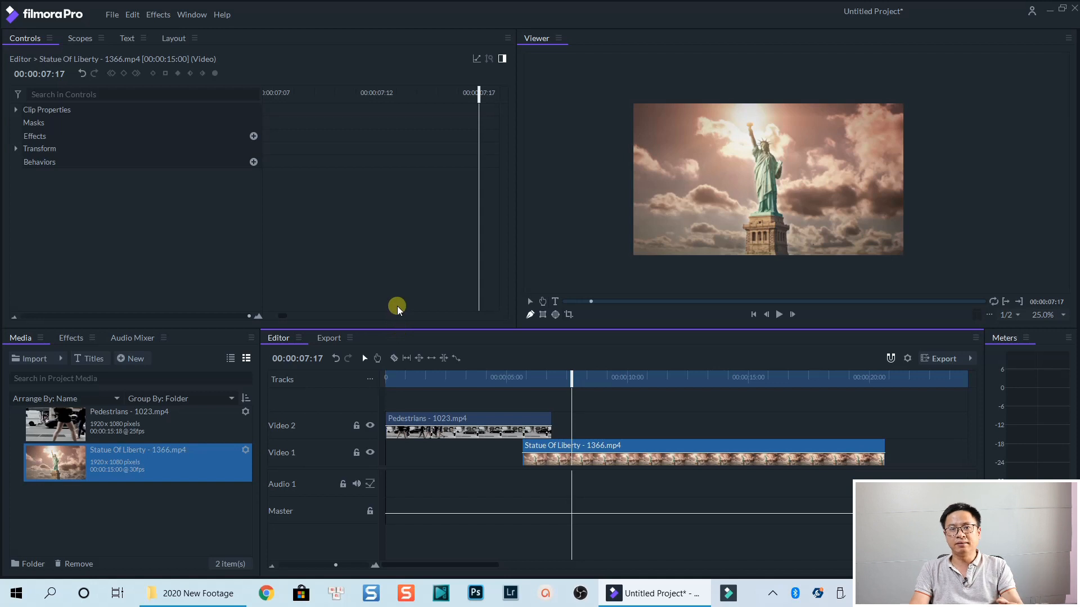
mouse_move(619, 295)
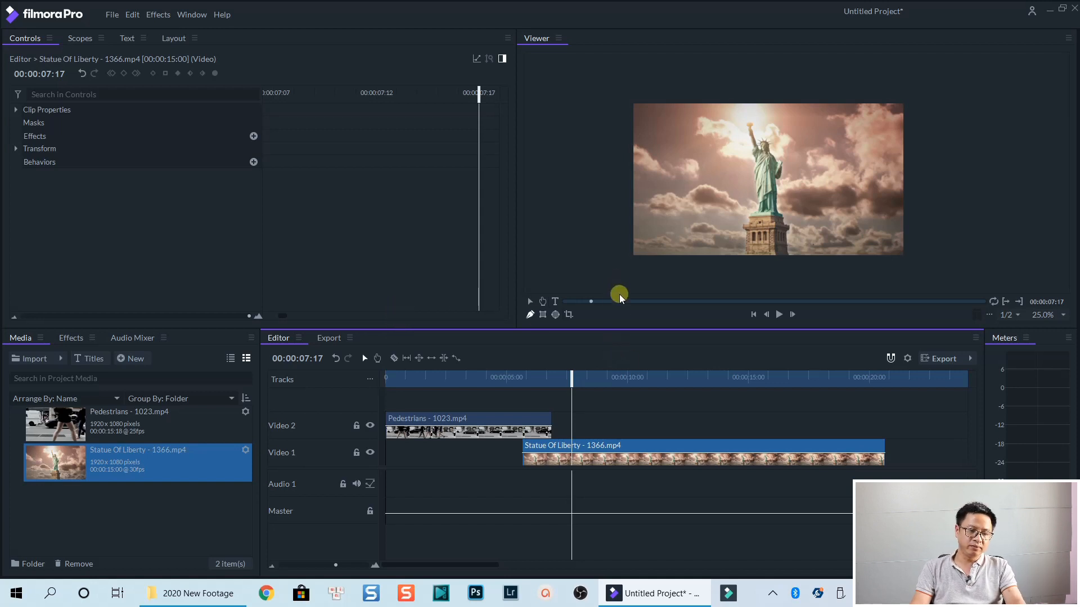
left_click(111, 13)
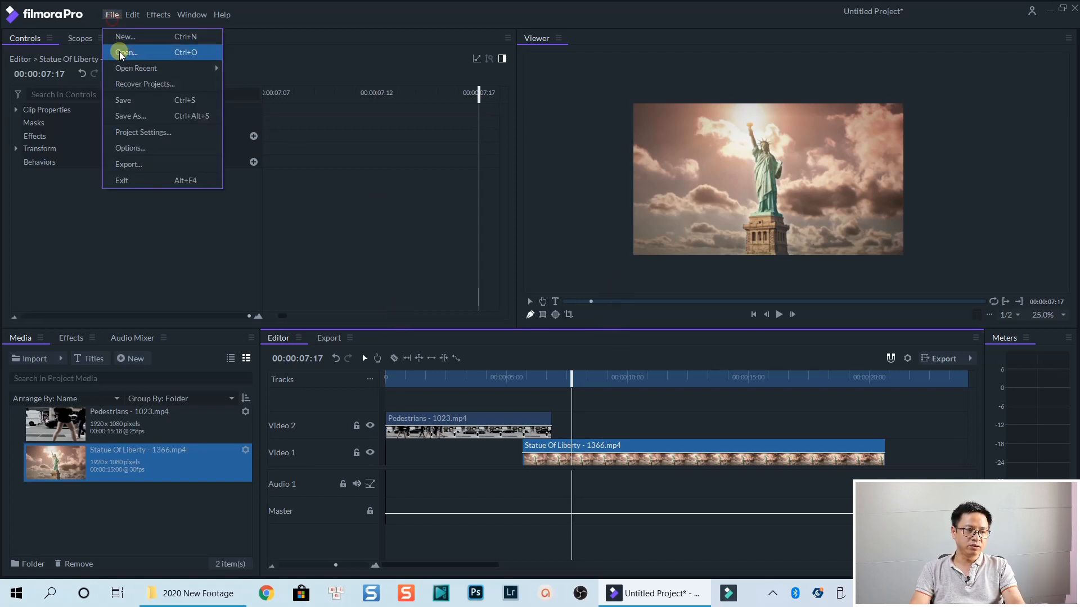
Step: Export the project to the desktop as 'Mask transition' MP4 with the YouTube 1080p HD preset
left_click(131, 116)
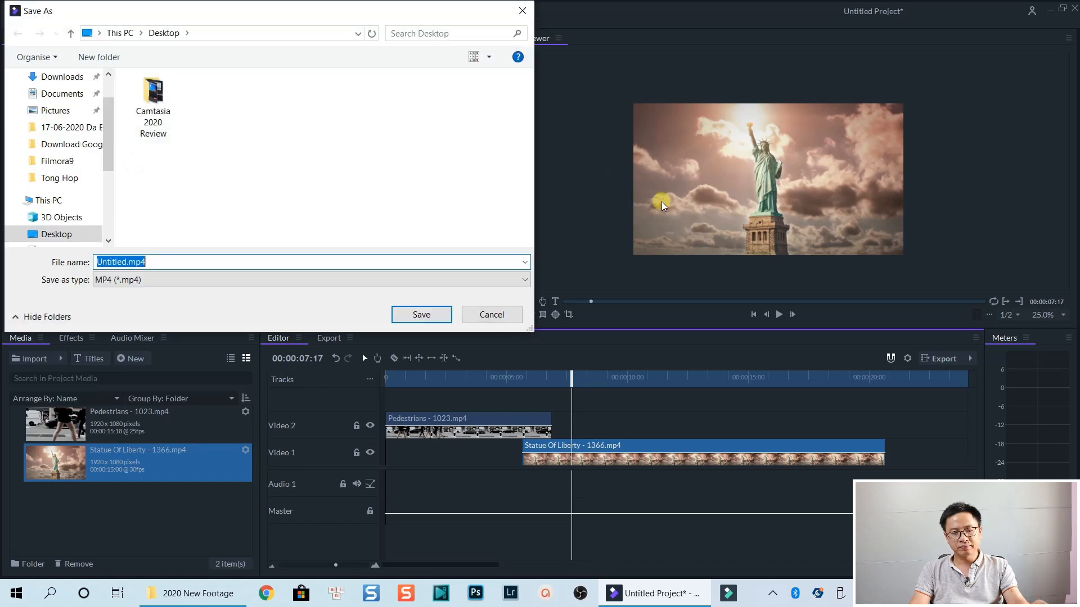
mouse_move(164, 169)
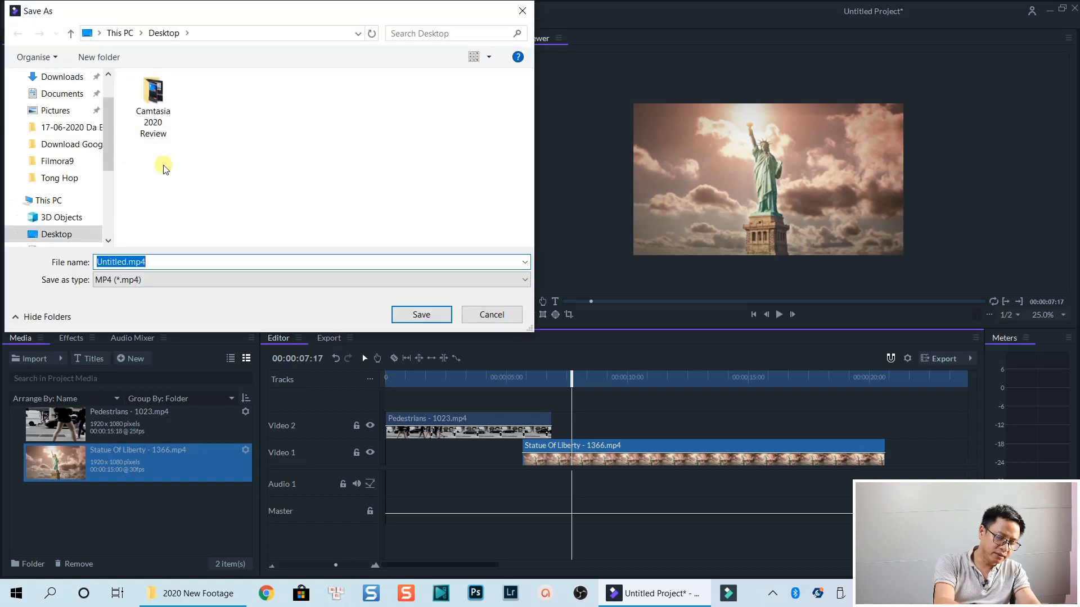
type("Mask tra")
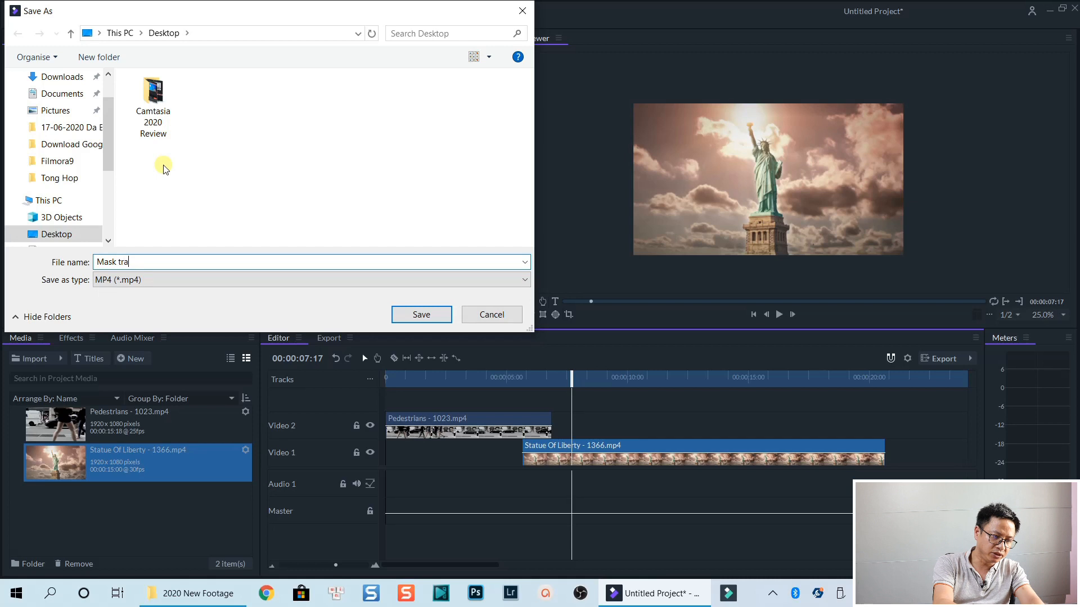
type("nsition")
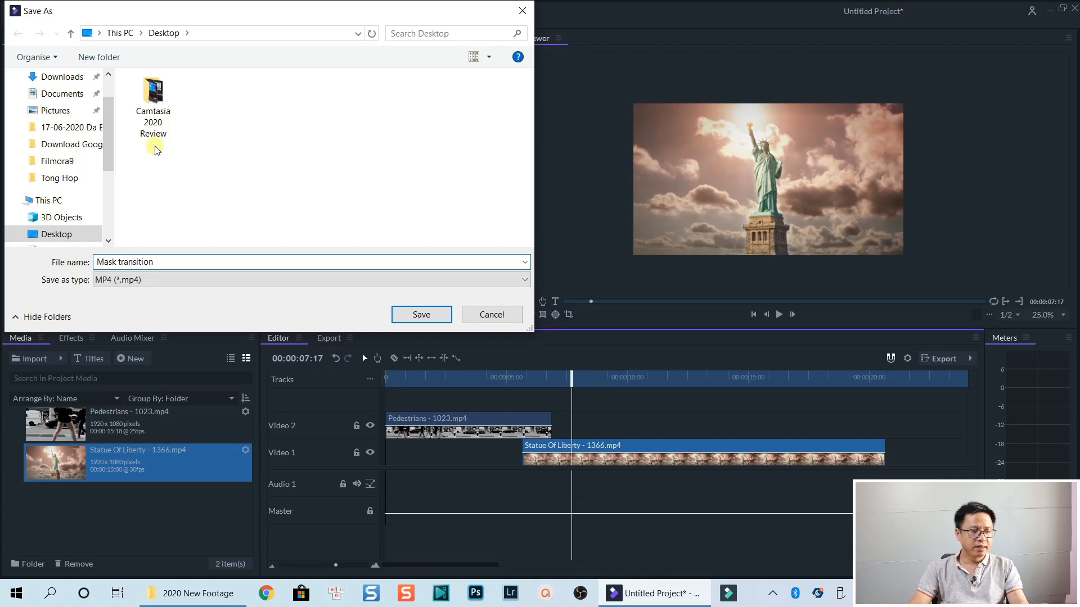
left_click(421, 313)
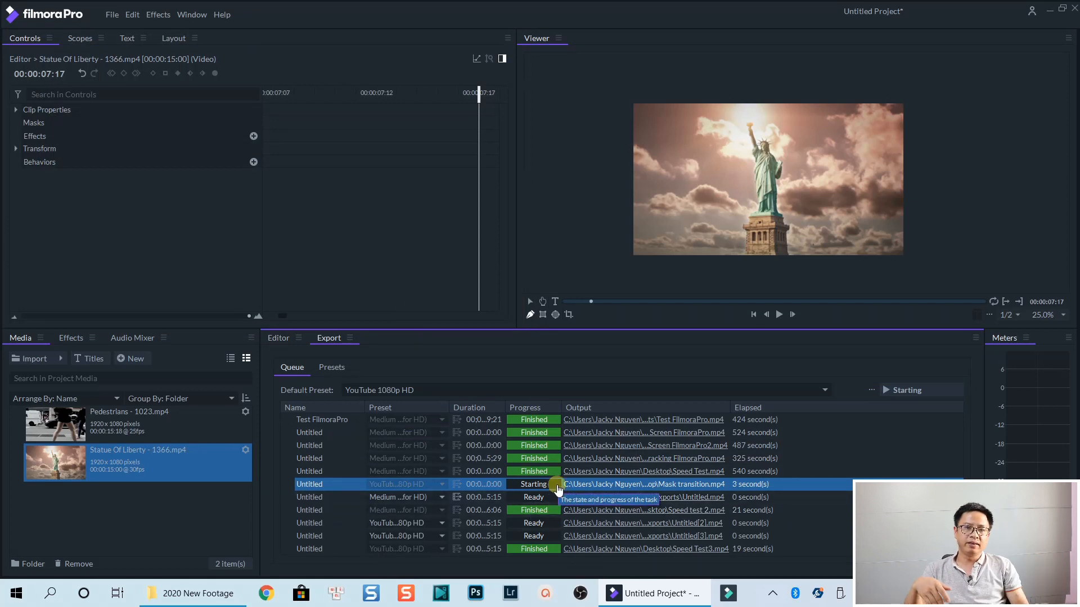
left_click(906, 390)
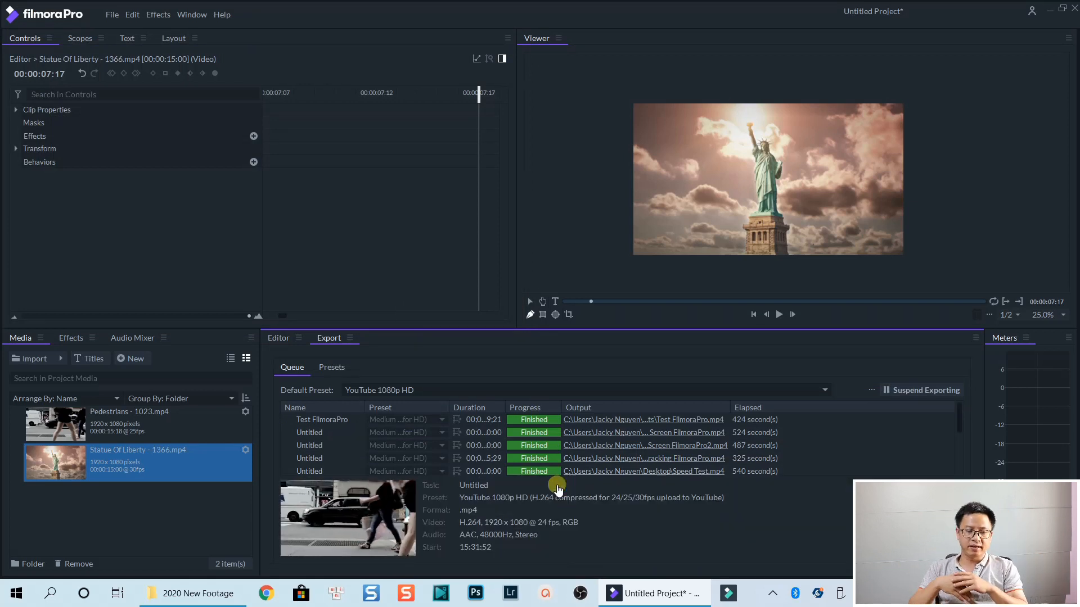